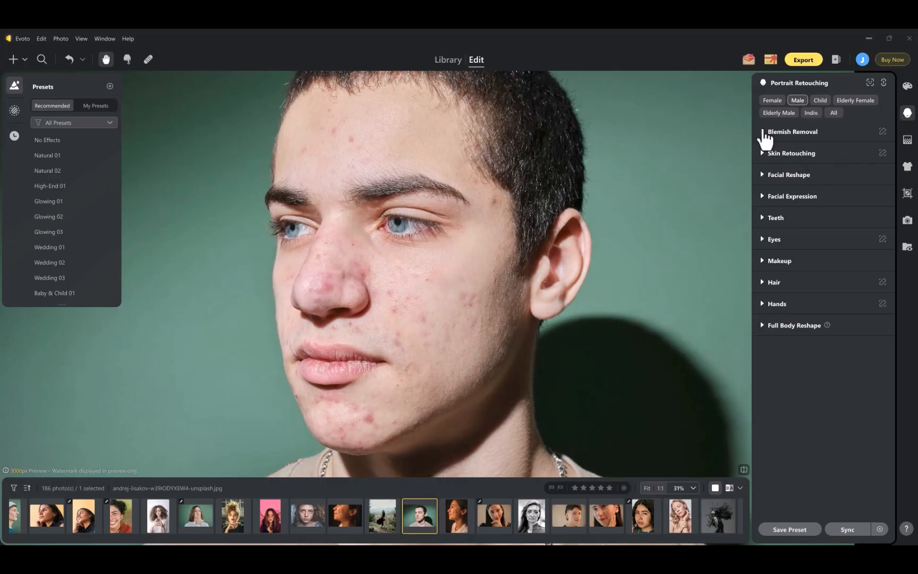
Step: Set Blemish Removal's Freckles & Acne to 100 on the young man's green-background portrait
{"action": "left_click", "coordinate": [792, 131]}
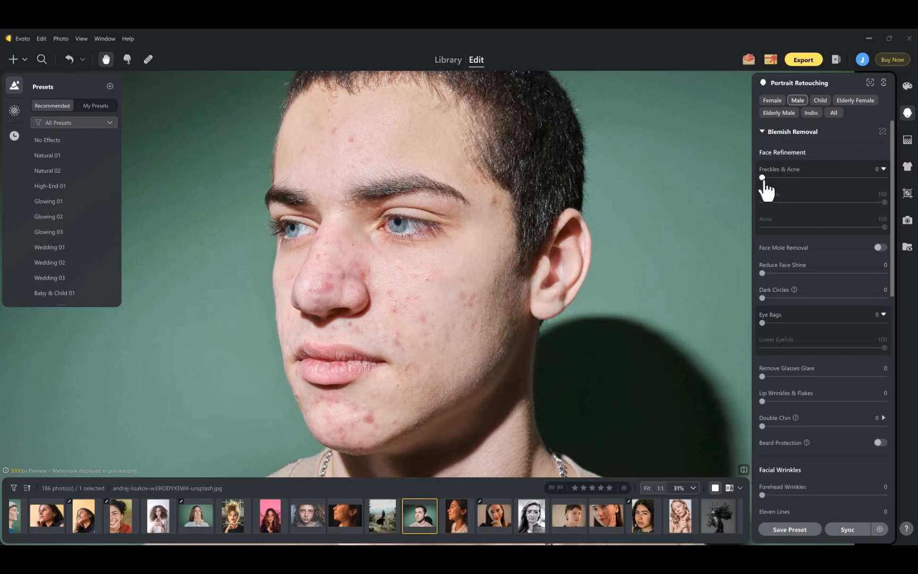
{"action": "left_click_drag", "start_coordinate": [763, 178], "coordinate": [767, 178]}
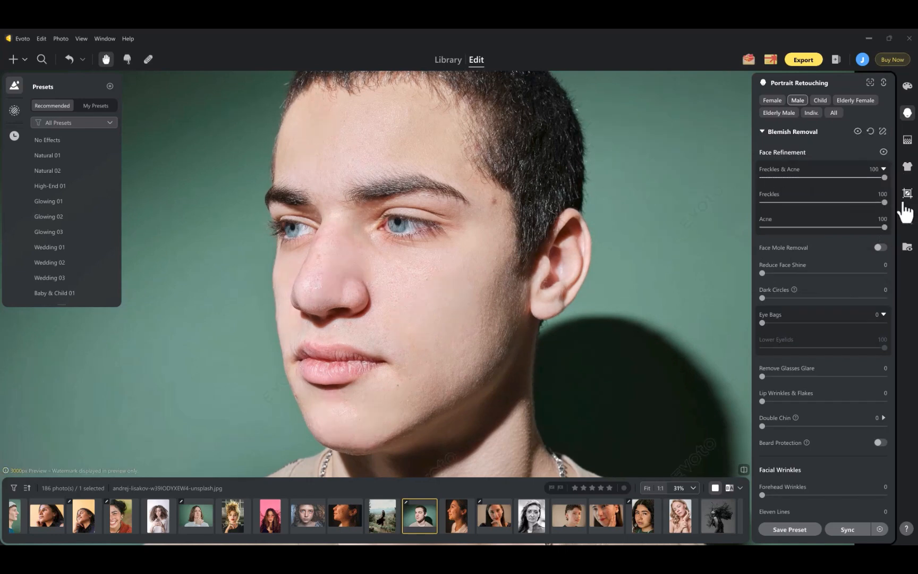
{"action": "left_click_drag", "start_coordinate": [884, 177], "coordinate": [762, 177]}
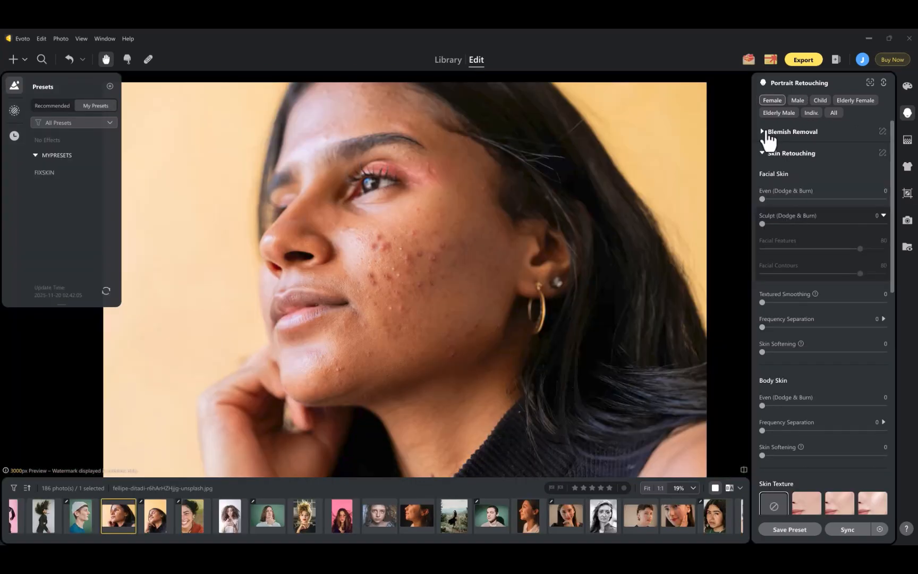
Step: Apply Blemish Removal with Dark Circles at 100 and reduce the woman's under-eye bags
{"action": "left_click", "coordinate": [791, 131]}
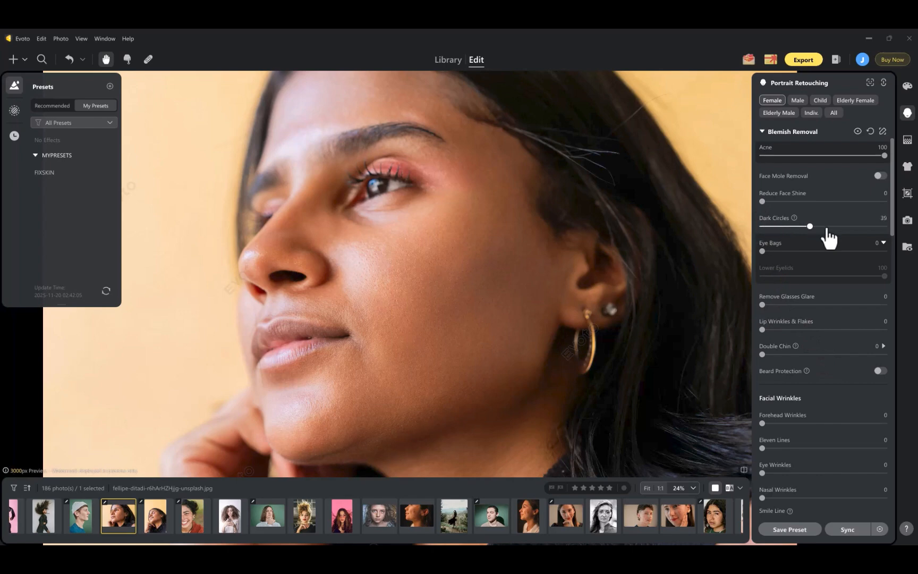
{"action": "left_click_drag", "start_coordinate": [810, 226], "coordinate": [884, 225]}
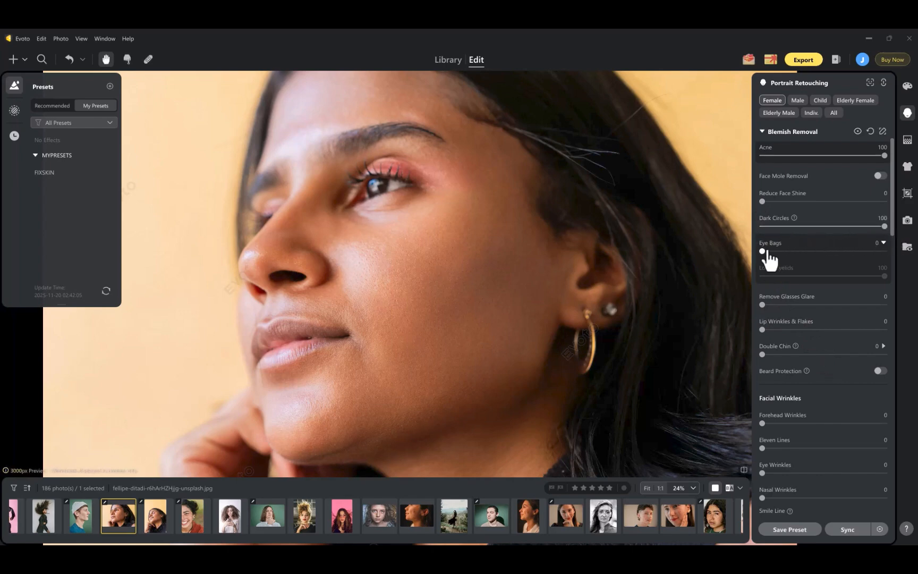
{"action": "left_click_drag", "start_coordinate": [763, 250], "coordinate": [878, 251]}
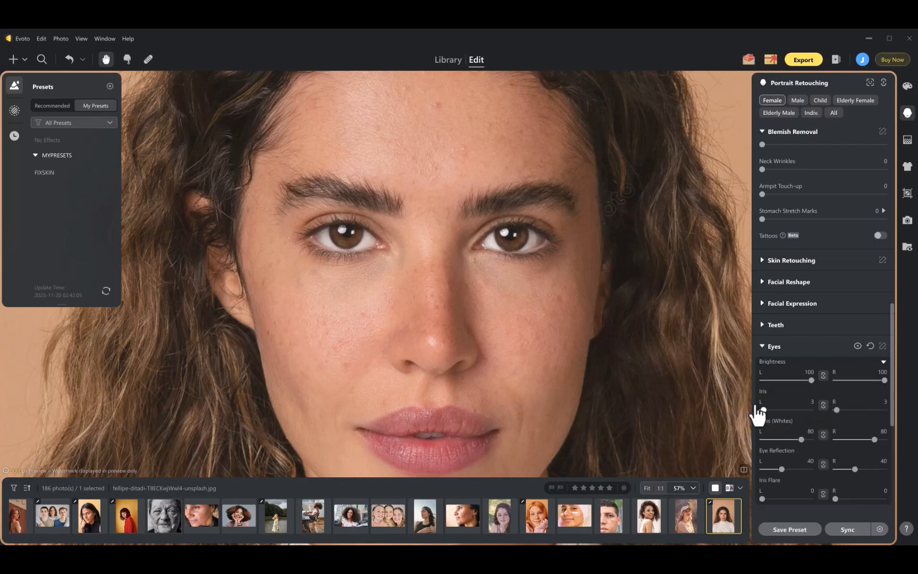
Step: Raise the Iris slider to 100 and adjust eye-whites brightness for the curly-haired woman
{"action": "left_click_drag", "start_coordinate": [767, 410], "coordinate": [810, 410]}
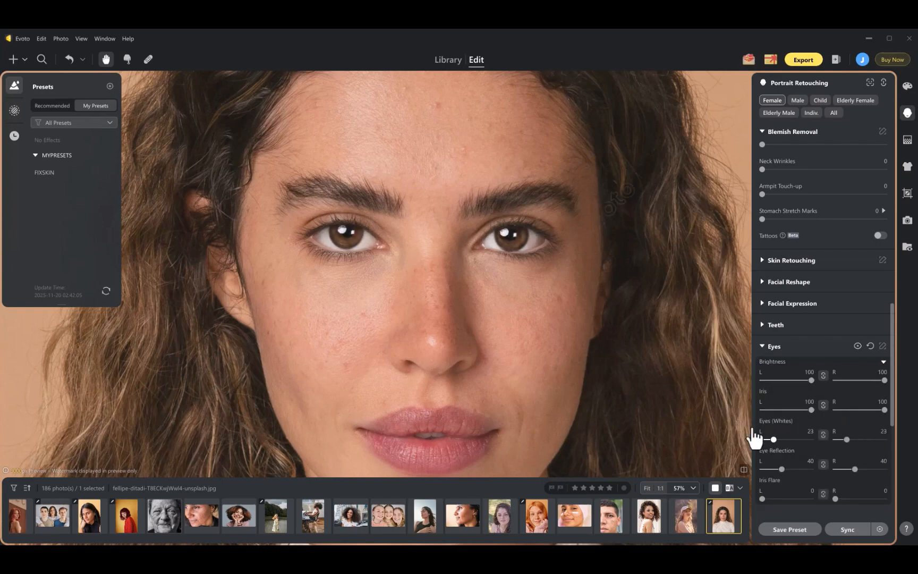
{"action": "left_click", "coordinate": [104, 516]}
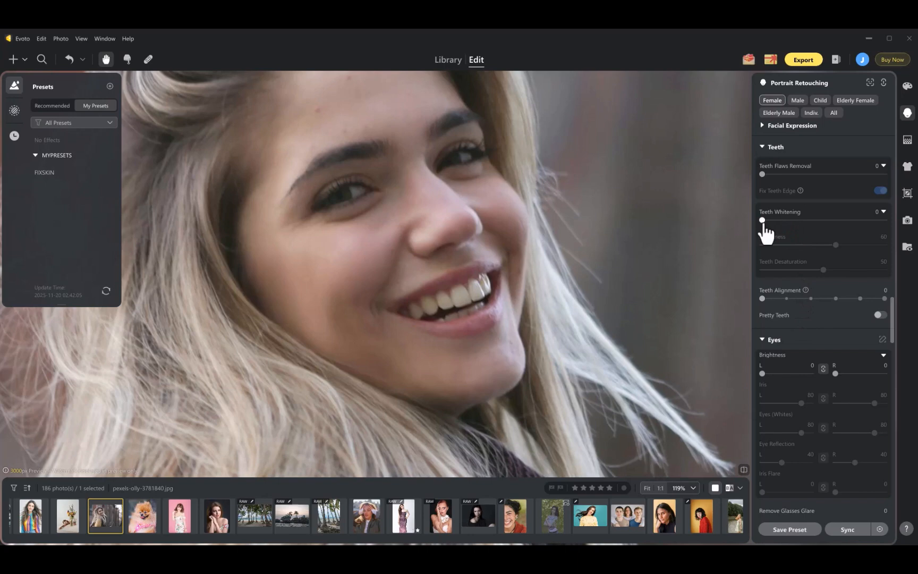
{"action": "mouse_move", "coordinate": [734, 240]}
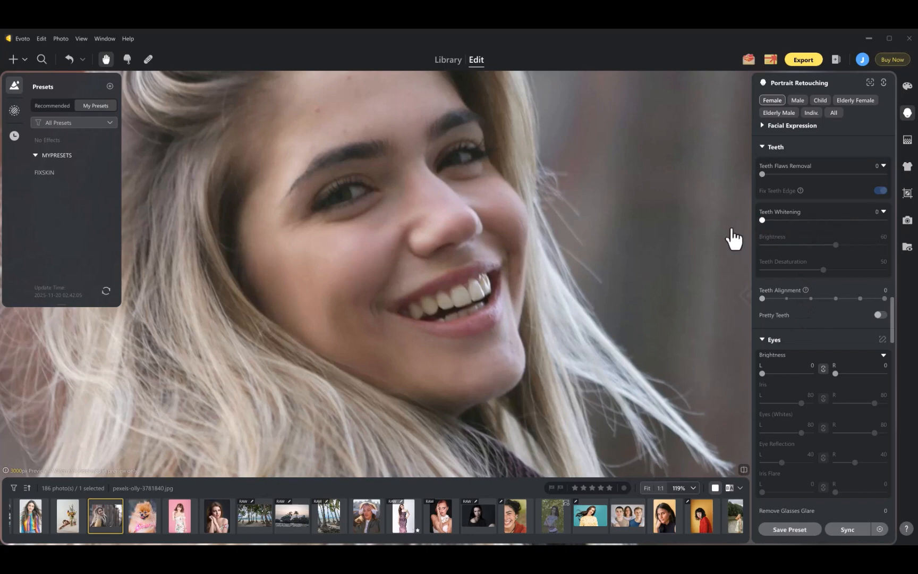
{"action": "left_click", "coordinate": [419, 516]}
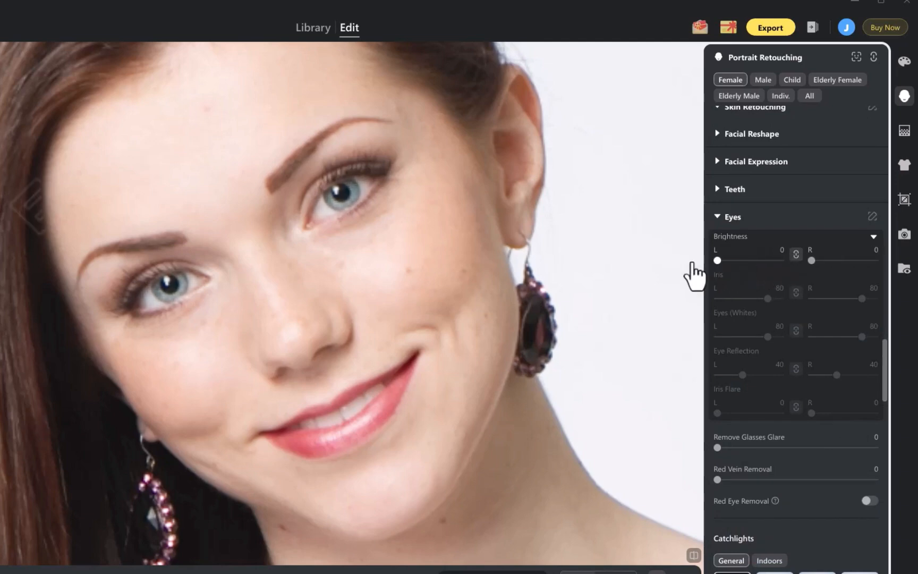
Step: Brighten the earrings woman's eyes and irises, then whiten the blonde woman's teeth to 100
{"action": "left_click_drag", "start_coordinate": [716, 260], "coordinate": [778, 260]}
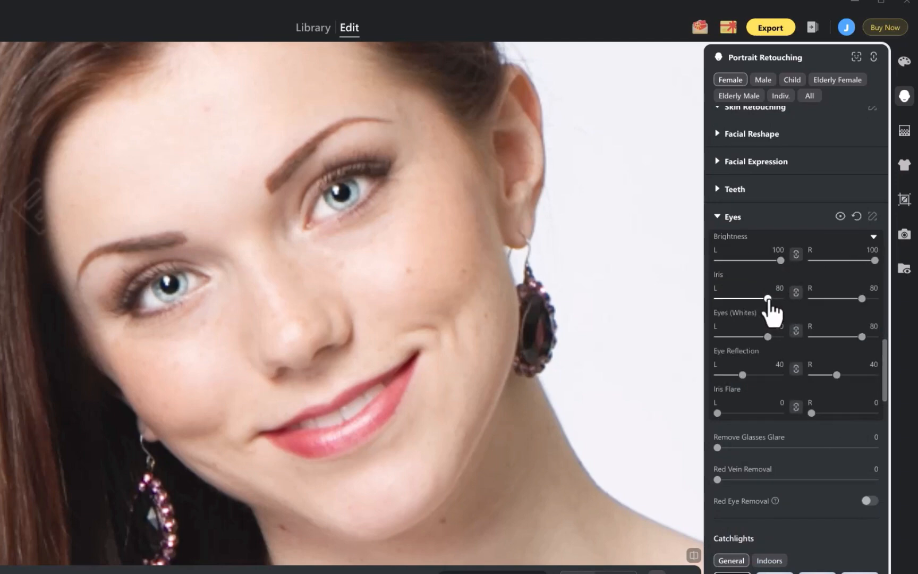
{"action": "left_click_drag", "start_coordinate": [750, 298], "coordinate": [780, 299]}
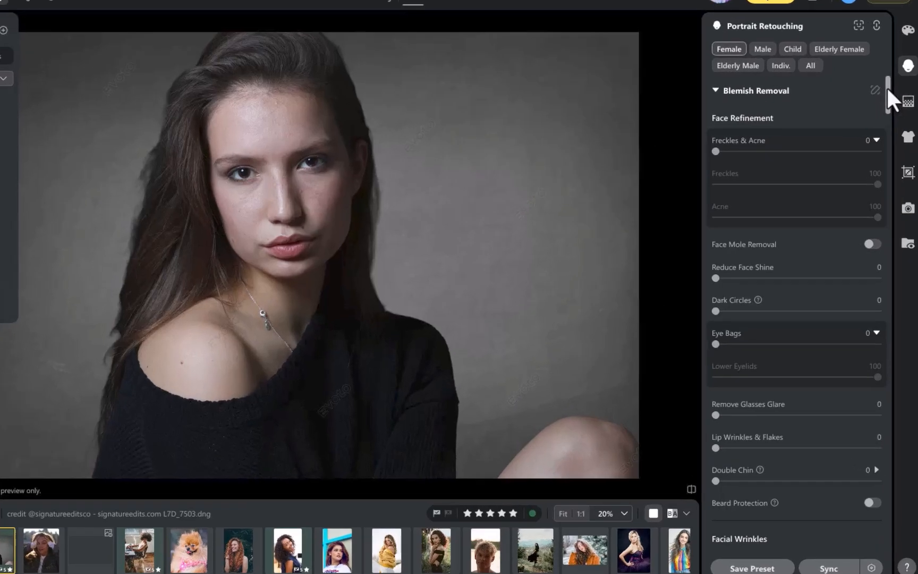
{"action": "scroll", "scroll_direction": "down", "scroll_amount": 3}
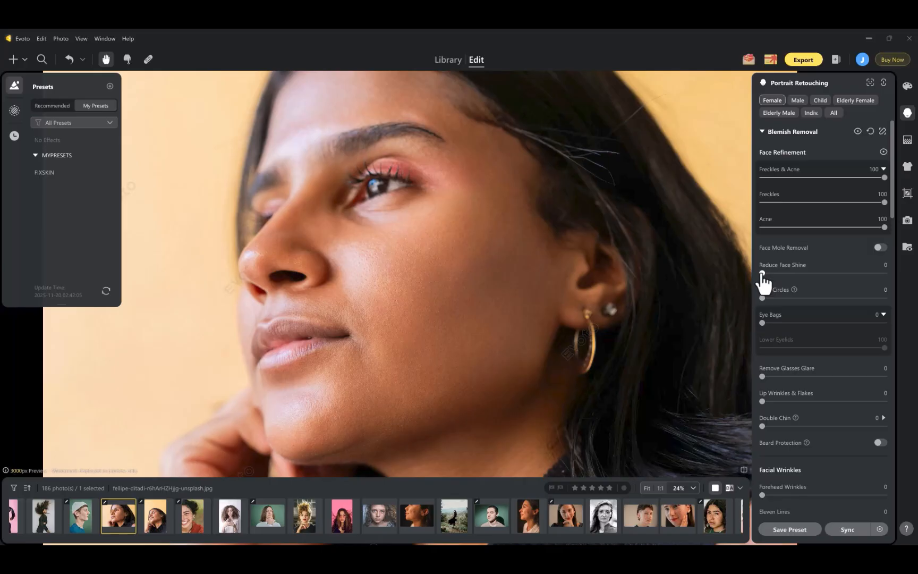
{"action": "left_click_drag", "start_coordinate": [762, 273], "coordinate": [885, 273]}
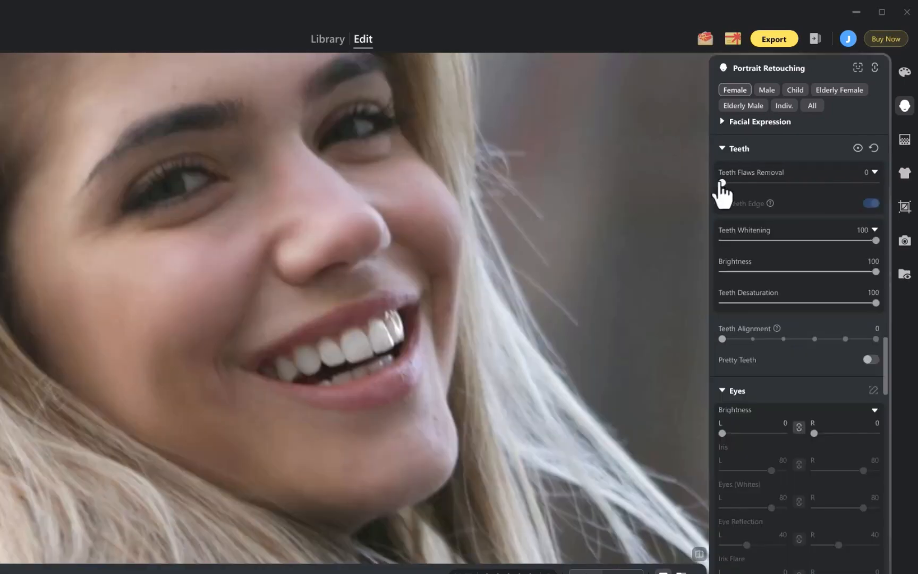
Step: Fix the blonde woman's teeth, then give the yellow-background woman a Toothy smile at Amount 3
{"action": "left_click_drag", "start_coordinate": [723, 338], "coordinate": [844, 338]}
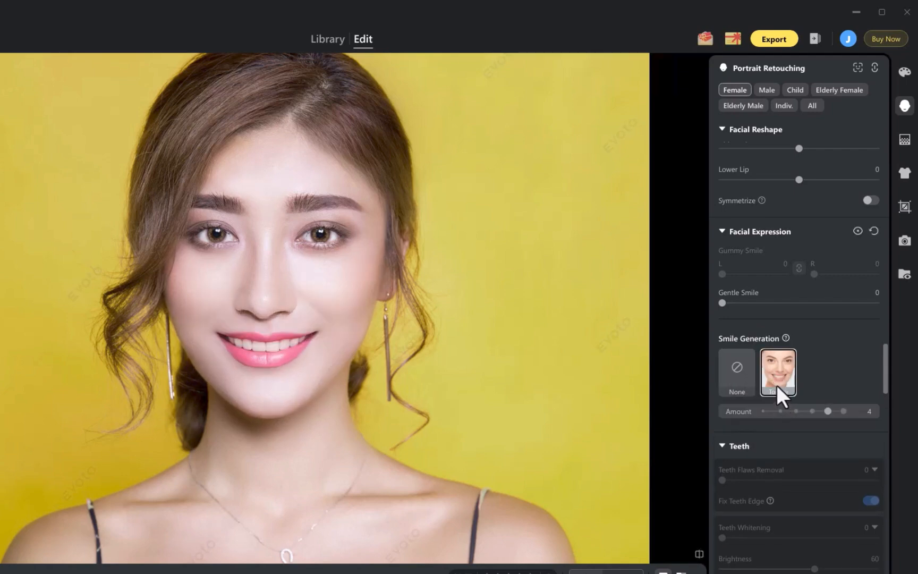
{"action": "left_click_drag", "start_coordinate": [827, 411], "coordinate": [796, 411]}
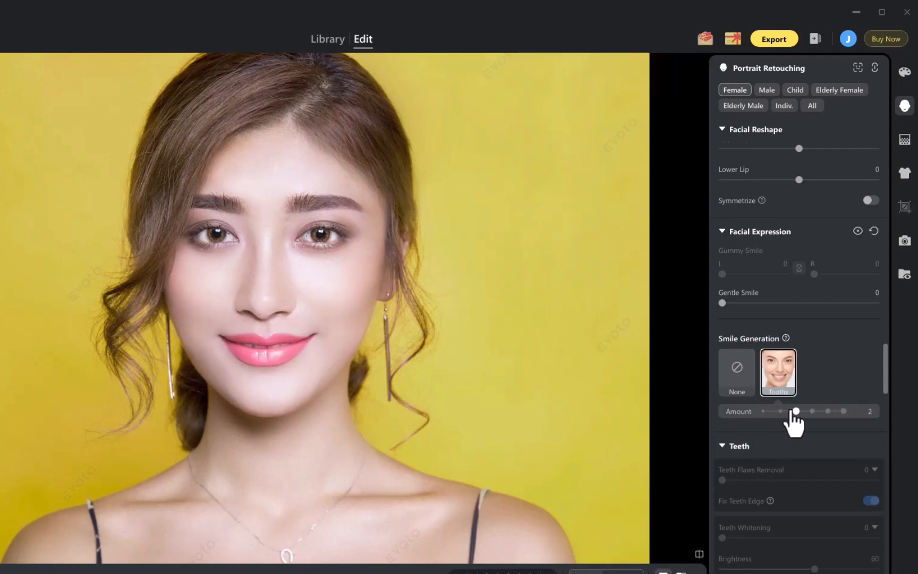
{"action": "left_click_drag", "start_coordinate": [797, 411], "coordinate": [815, 410]}
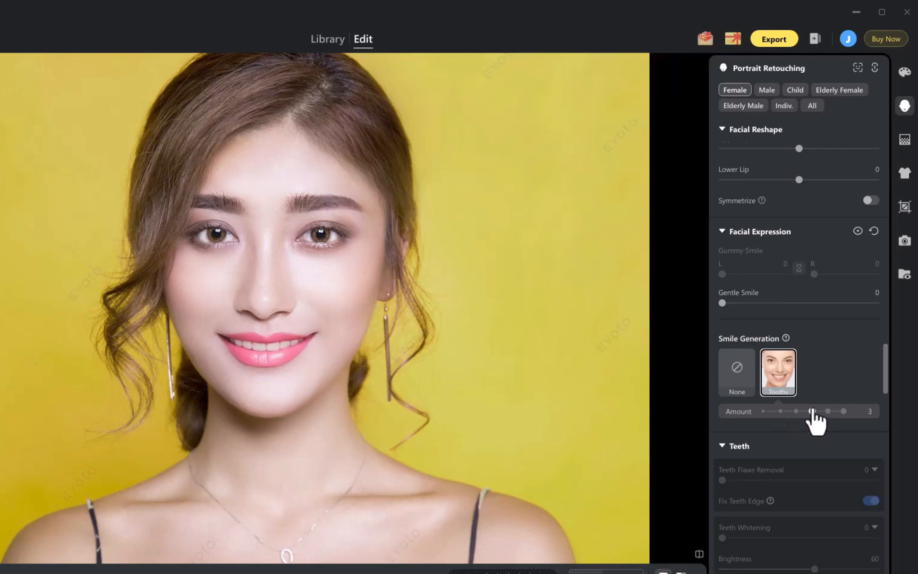
{"action": "left_click_drag", "start_coordinate": [815, 411], "coordinate": [842, 411]}
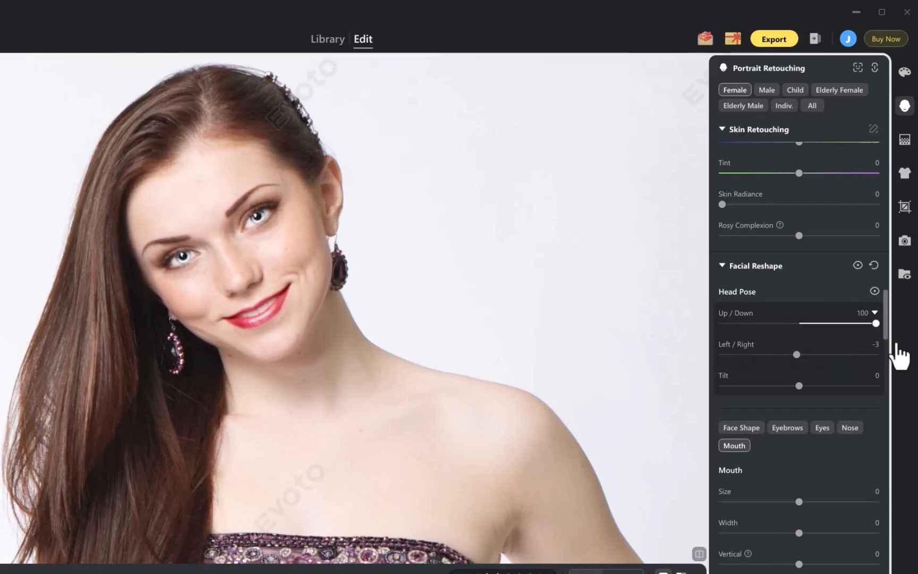
Step: Adjust Head Pose Up/Down and Left/Right so the long-haired woman's head turns sideways
{"action": "left_click_drag", "start_coordinate": [813, 354], "coordinate": [857, 355]}
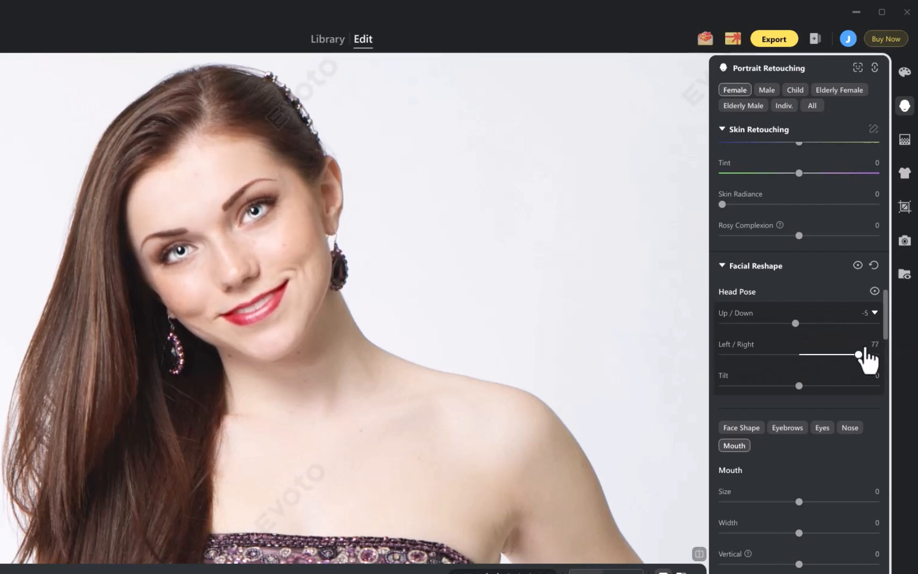
{"action": "left_click_drag", "start_coordinate": [856, 355], "coordinate": [877, 355]}
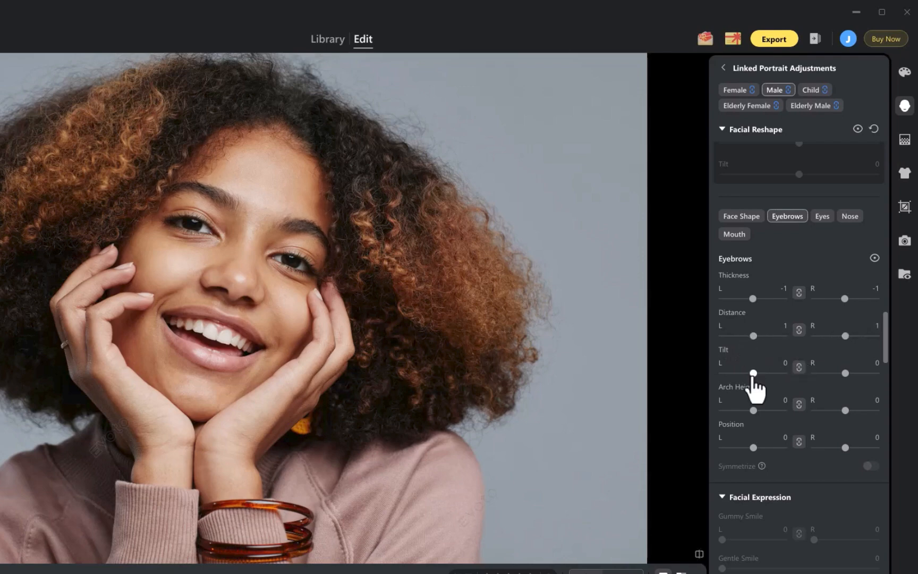
Step: Tilt the curly-haired woman's eyebrows and enlarge her eyes
{"action": "left_click_drag", "start_coordinate": [753, 373], "coordinate": [753, 373]}
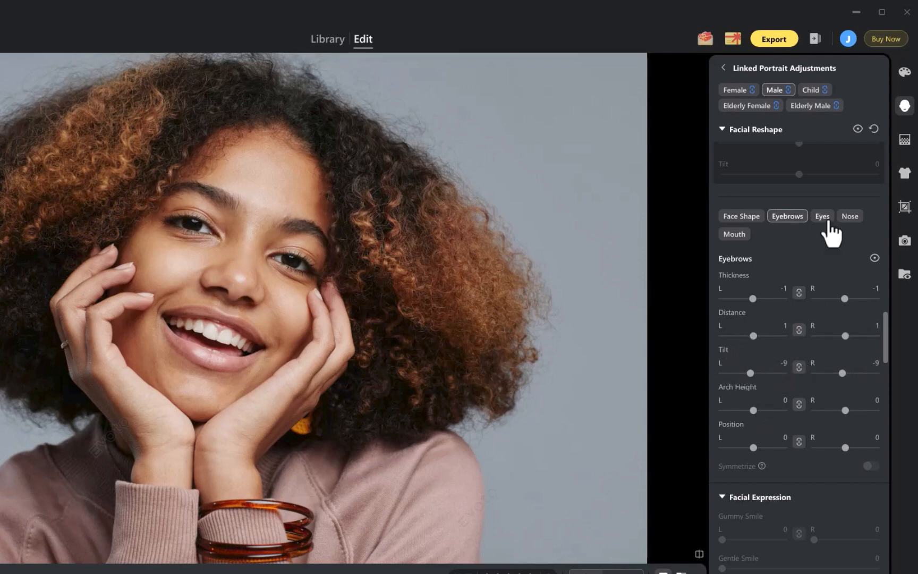
{"action": "left_click", "coordinate": [822, 217]}
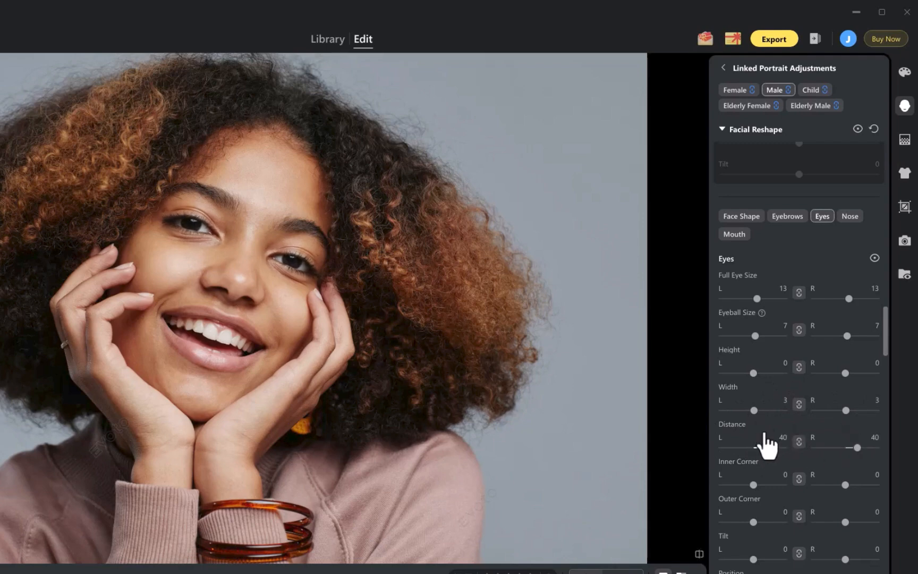
{"action": "left_click", "coordinate": [849, 216]}
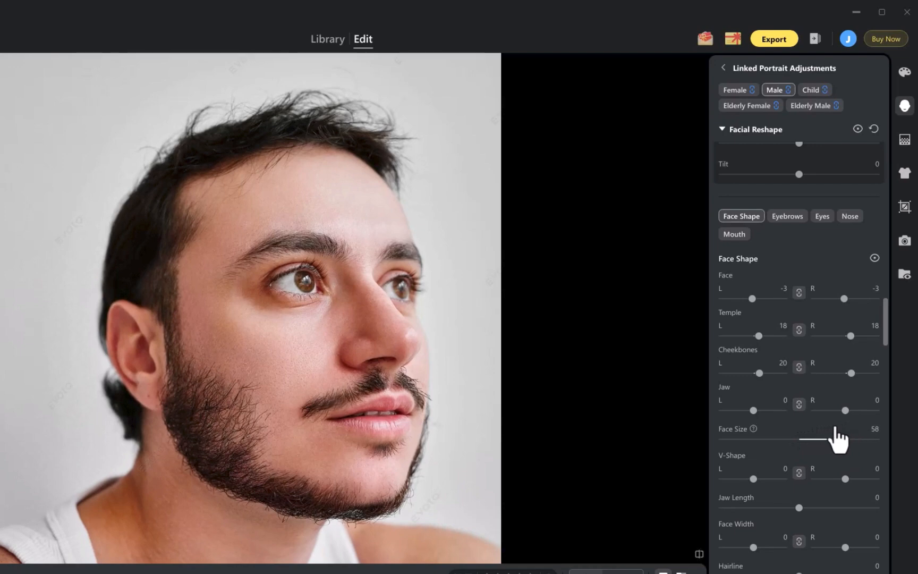
Step: Set the bearded man's Face Size and V-Shape near neutral and lengthen his jaw
{"action": "left_click_drag", "start_coordinate": [860, 438], "coordinate": [799, 438]}
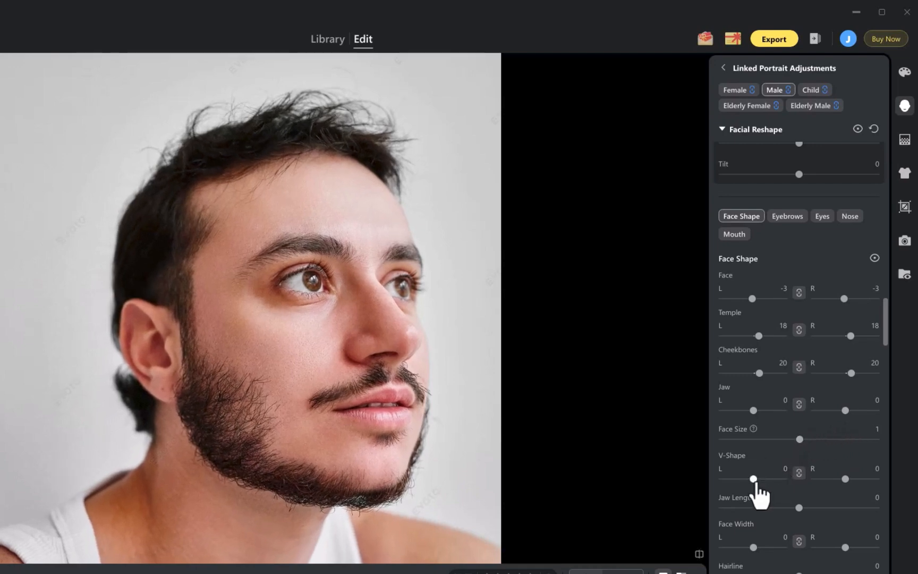
{"action": "left_click_drag", "start_coordinate": [752, 478], "coordinate": [728, 478]}
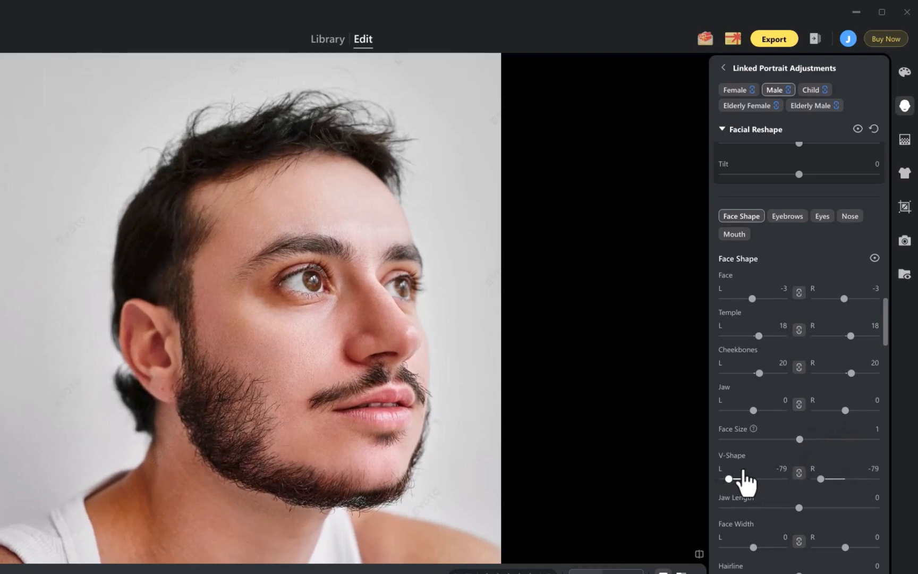
{"action": "left_click_drag", "start_coordinate": [728, 478], "coordinate": [758, 479]}
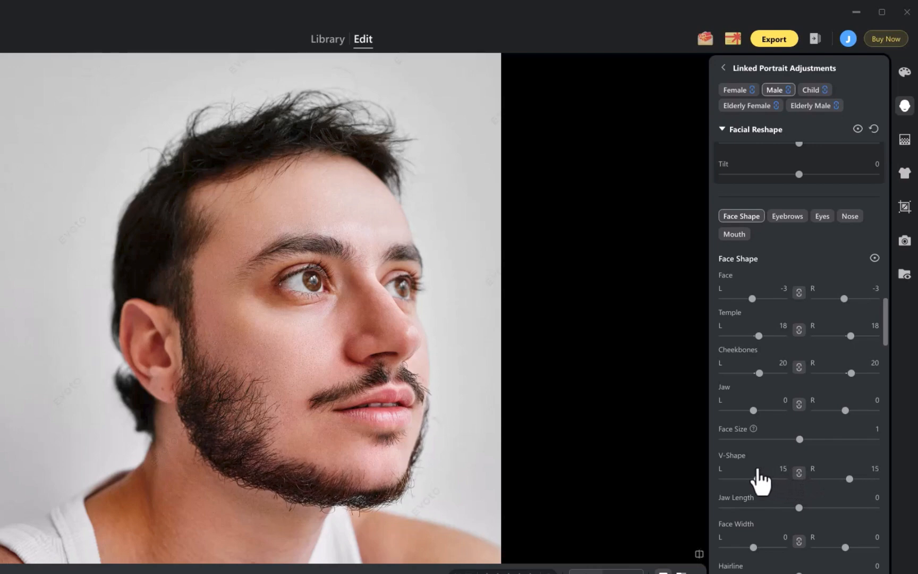
{"action": "left_click_drag", "start_coordinate": [800, 508], "coordinate": [866, 507]}
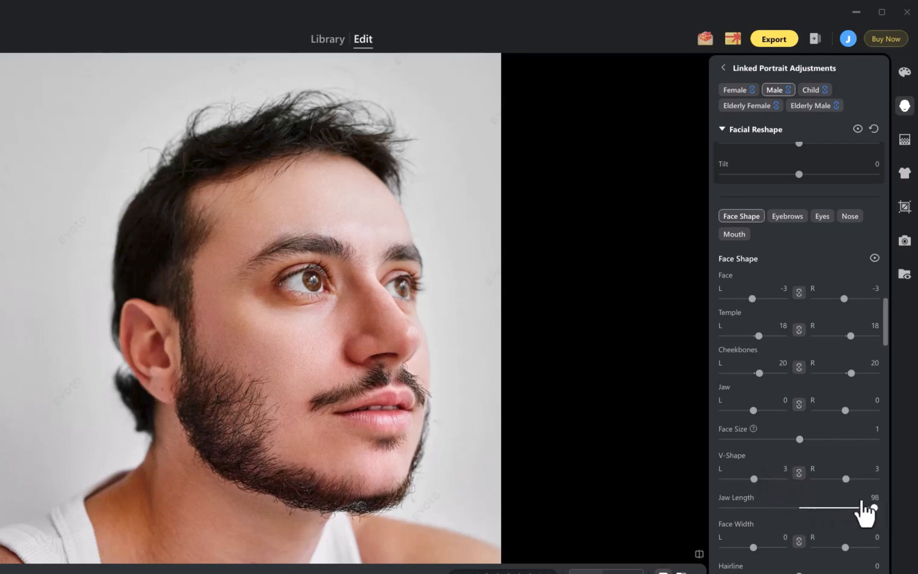
{"action": "left_click_drag", "start_coordinate": [872, 507], "coordinate": [799, 507]}
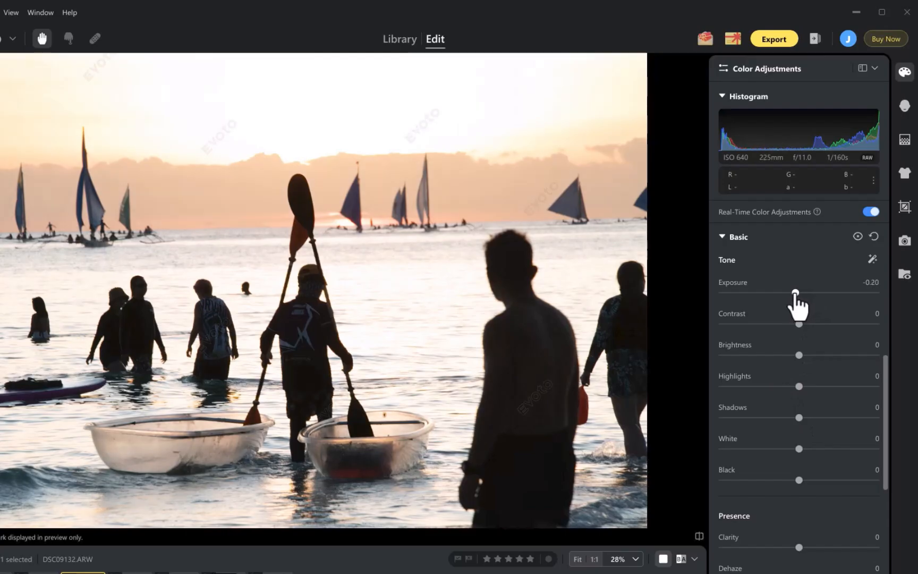
Step: Tweak the sunset beach exposure, lift Shadows to about 94, and lower Highlights to about -16
{"action": "left_click_drag", "start_coordinate": [811, 293], "coordinate": [792, 292]}
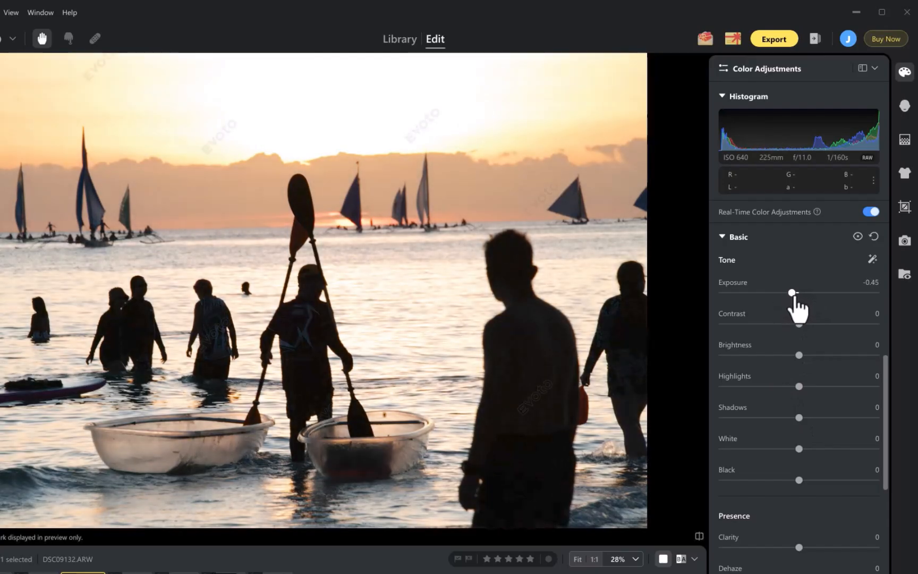
{"action": "left_click_drag", "start_coordinate": [792, 292], "coordinate": [797, 292]}
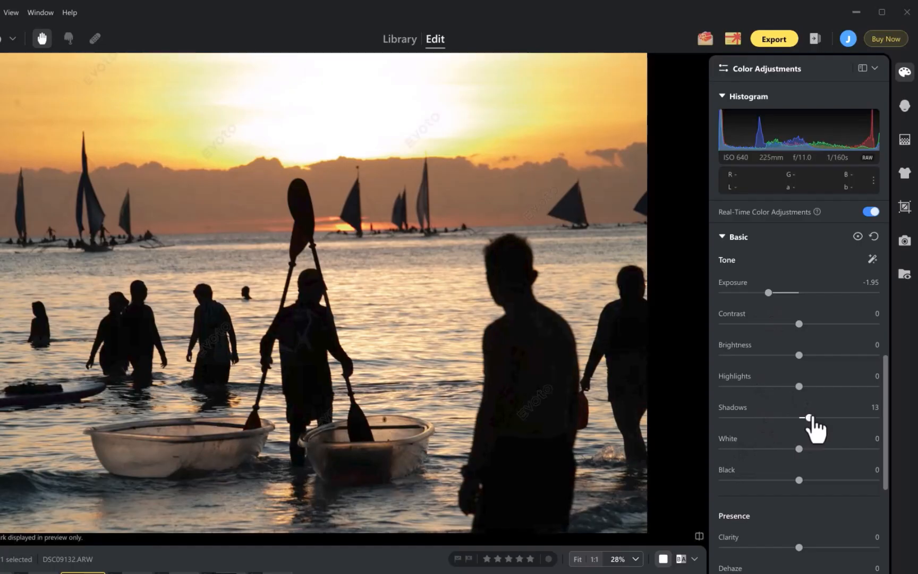
{"action": "left_click_drag", "start_coordinate": [806, 417], "coordinate": [787, 417]}
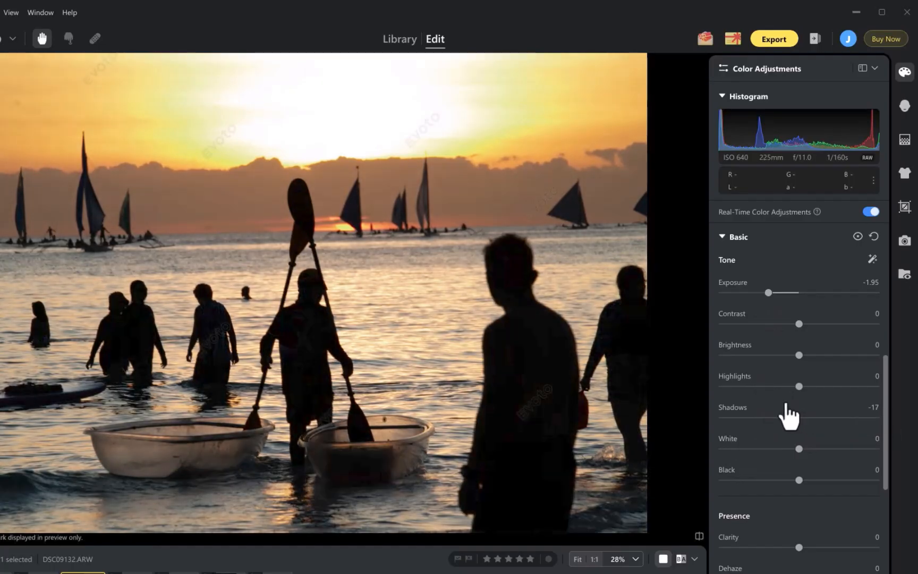
{"action": "left_click_drag", "start_coordinate": [796, 417], "coordinate": [872, 417]}
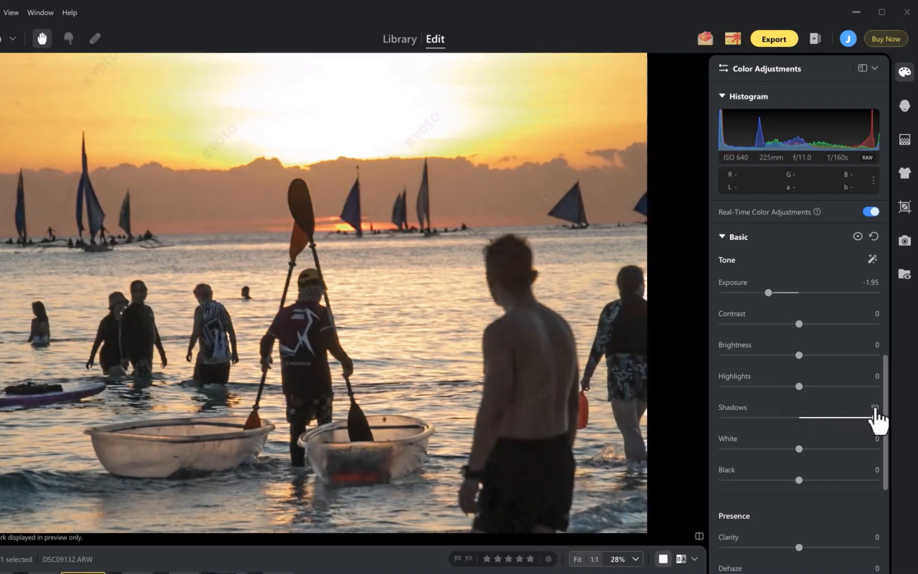
{"action": "left_click_drag", "start_coordinate": [815, 418], "coordinate": [859, 417]}
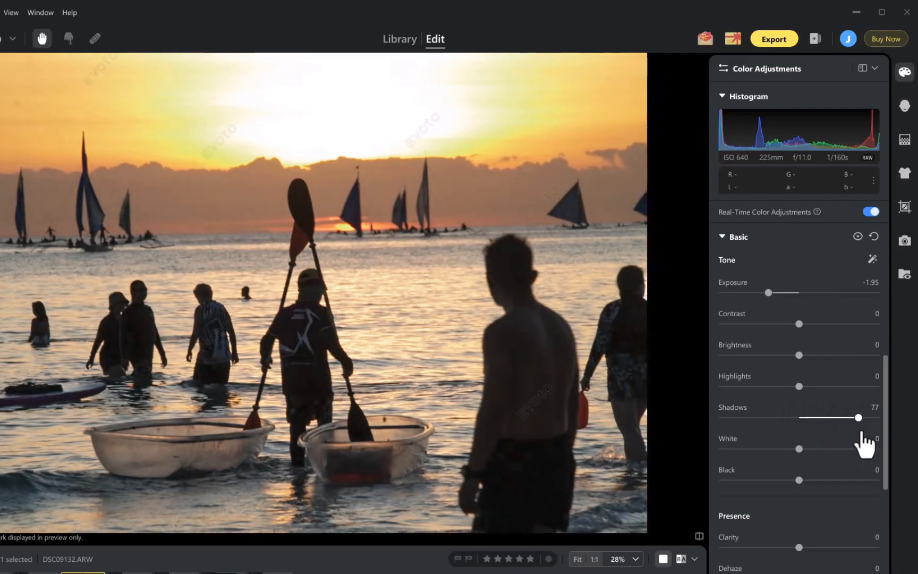
{"action": "left_click_drag", "start_coordinate": [857, 417], "coordinate": [782, 416]}
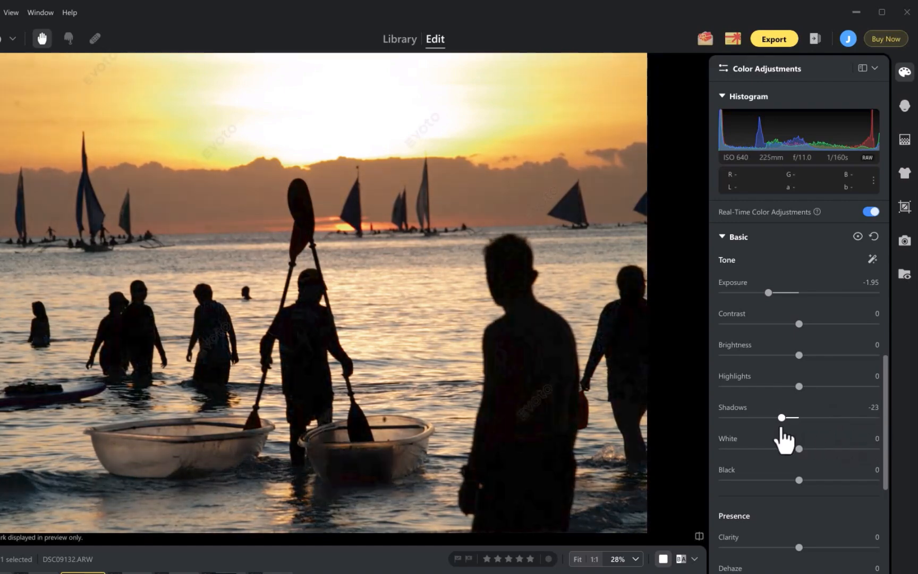
{"action": "left_click_drag", "start_coordinate": [781, 417], "coordinate": [835, 416]}
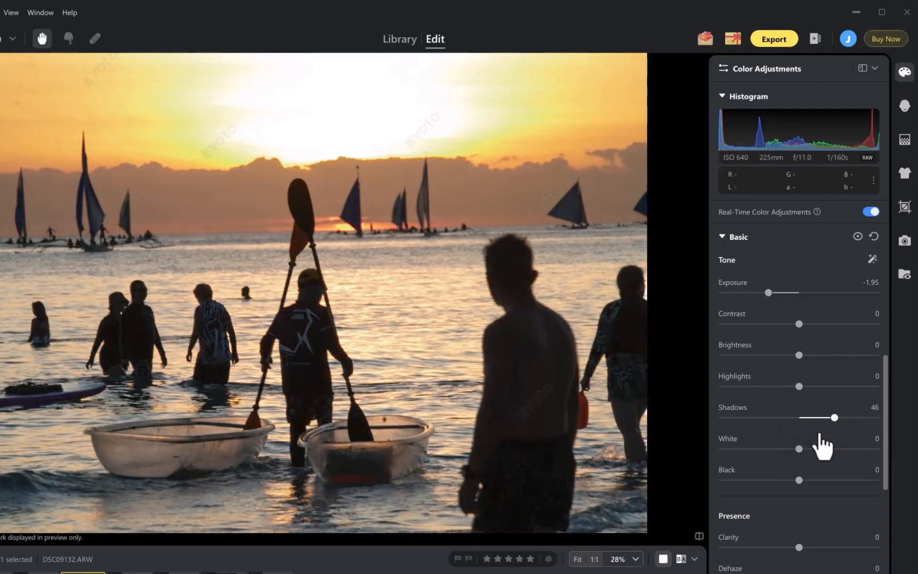
{"action": "left_click_drag", "start_coordinate": [833, 417], "coordinate": [874, 417]}
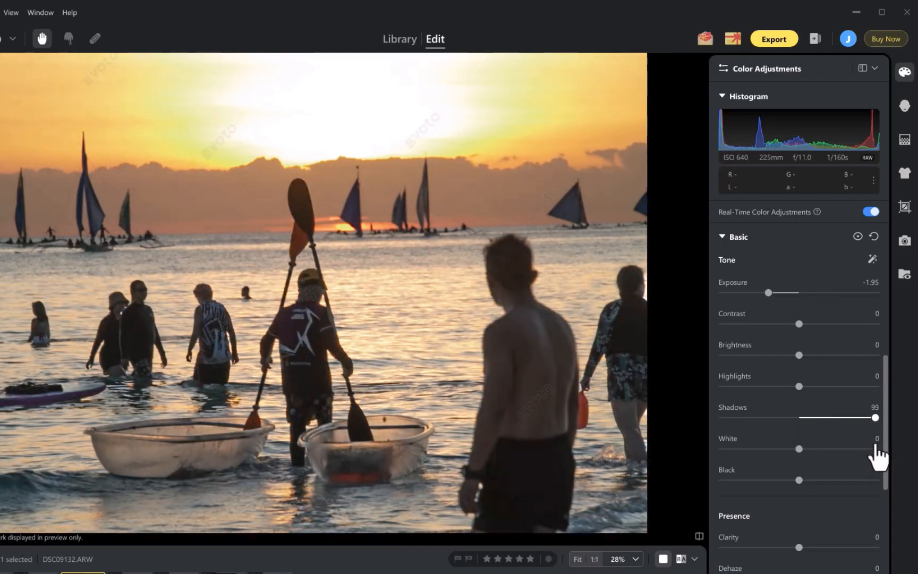
{"action": "left_click_drag", "start_coordinate": [876, 417], "coordinate": [874, 416]}
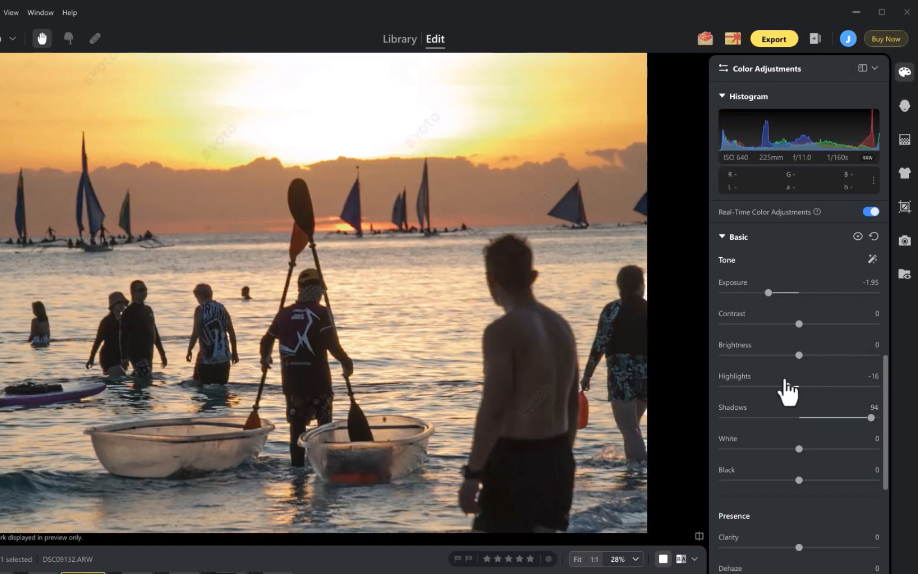
{"action": "left_click_drag", "start_coordinate": [762, 386], "coordinate": [816, 386]}
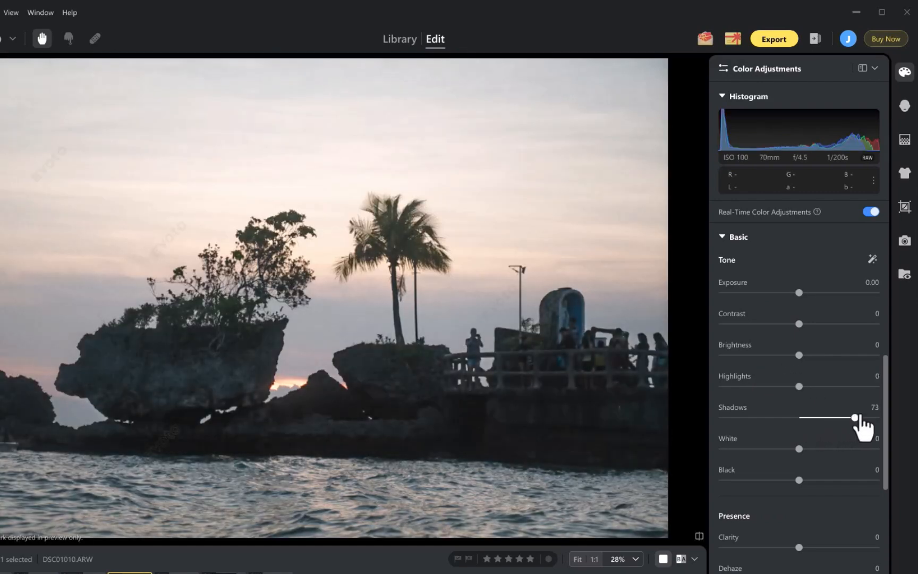
Step: Lift the island photo's Shadows to about 89 to reveal the rocks and pier
{"action": "left_click_drag", "start_coordinate": [854, 417], "coordinate": [805, 417]}
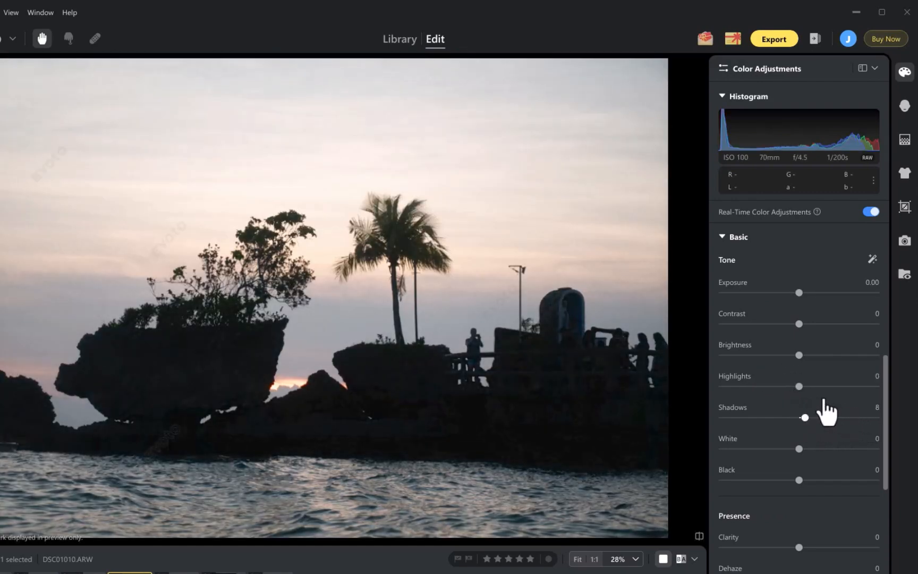
{"action": "left_click_drag", "start_coordinate": [805, 418], "coordinate": [867, 418]}
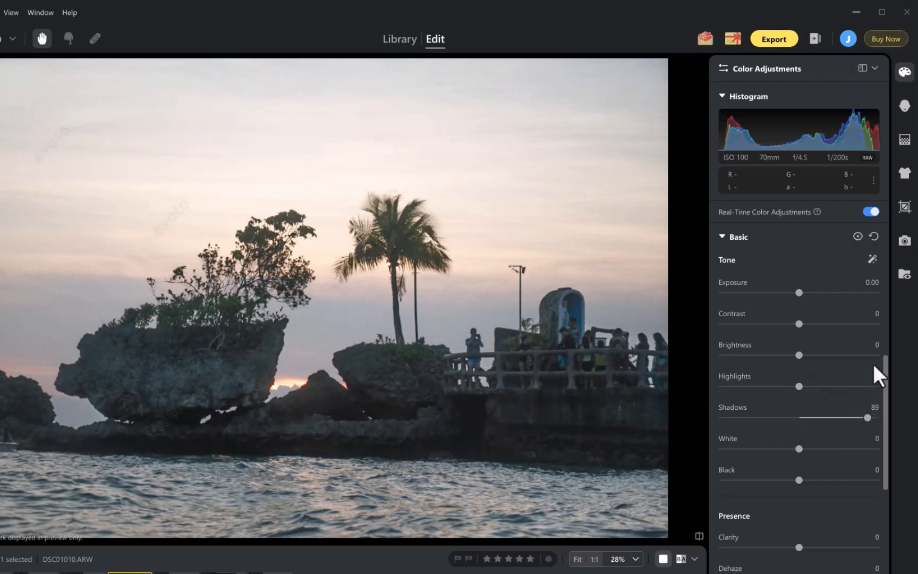
{"action": "left_click_drag", "start_coordinate": [815, 386], "coordinate": [773, 385]}
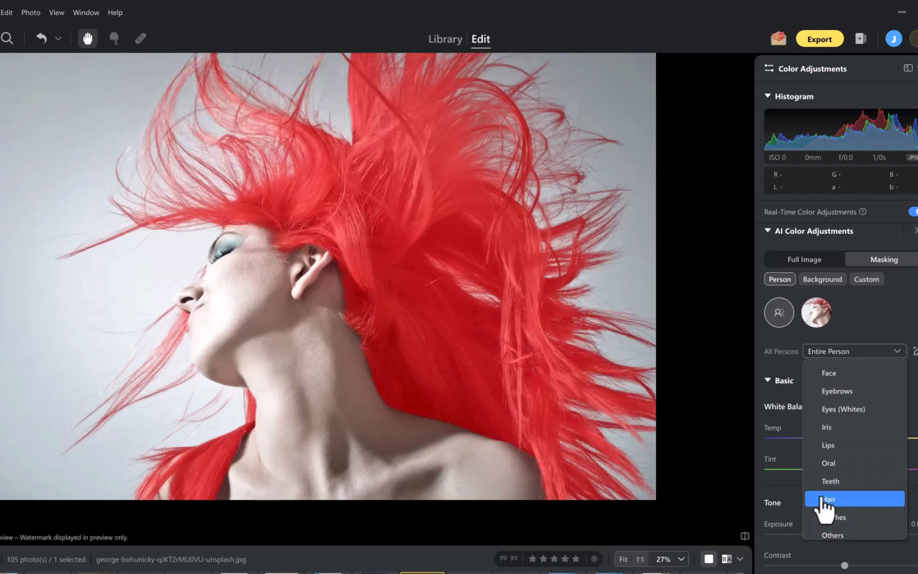
Step: Mask only the woman's hair and raise its Exposure to a lighter pink
{"action": "left_click", "coordinate": [829, 498]}
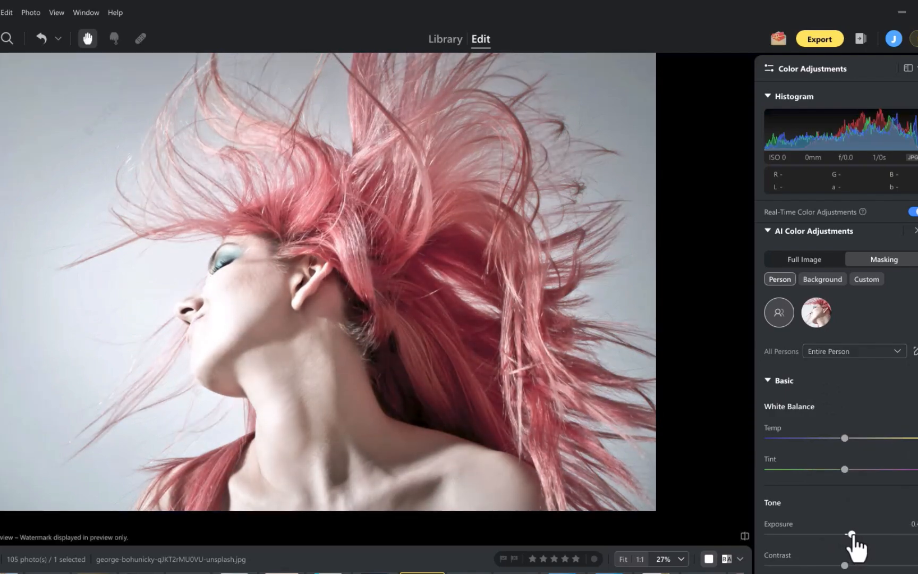
{"action": "left_click_drag", "start_coordinate": [848, 533], "coordinate": [854, 533]}
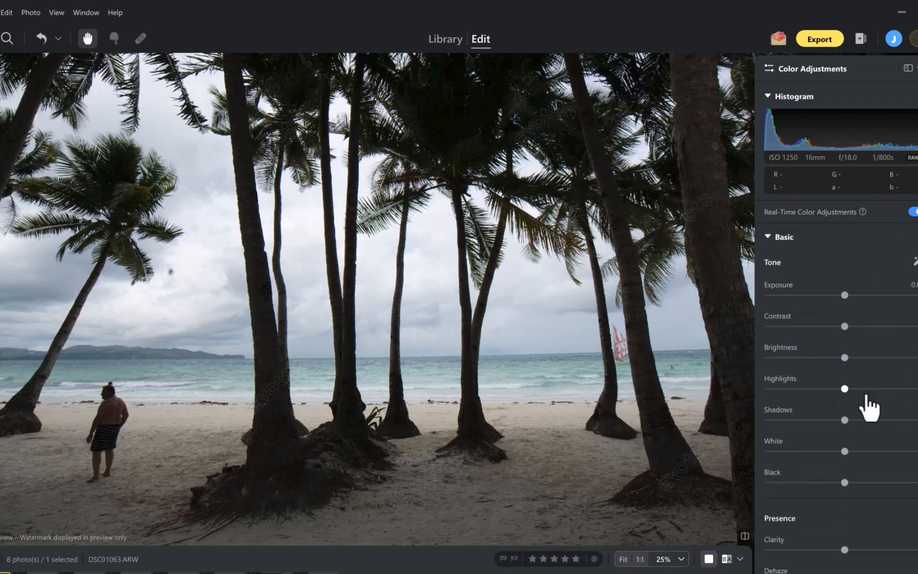
Step: Raise the palm beach photo's highlights, then switch to a Background mask and list its areas
{"action": "left_click_drag", "start_coordinate": [845, 420], "coordinate": [895, 419]}
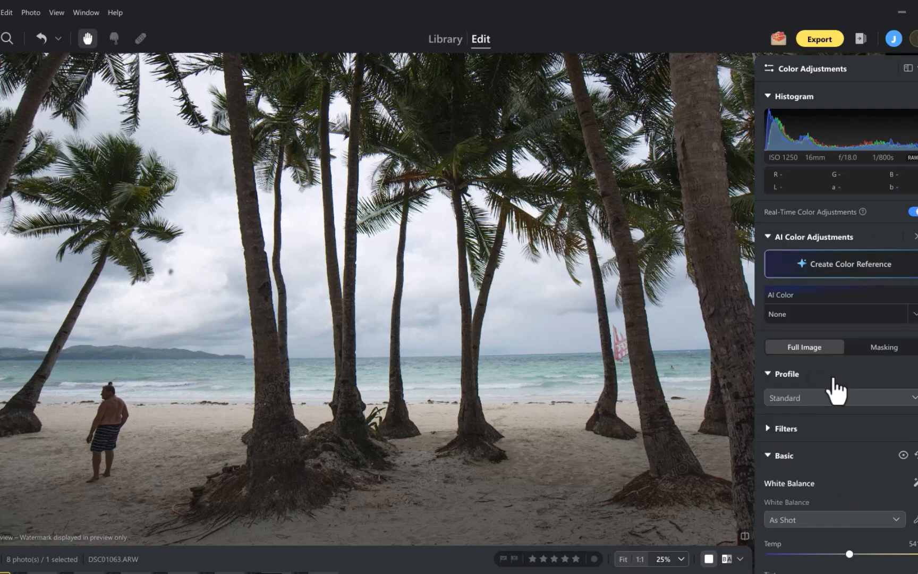
{"action": "left_click", "coordinate": [882, 346]}
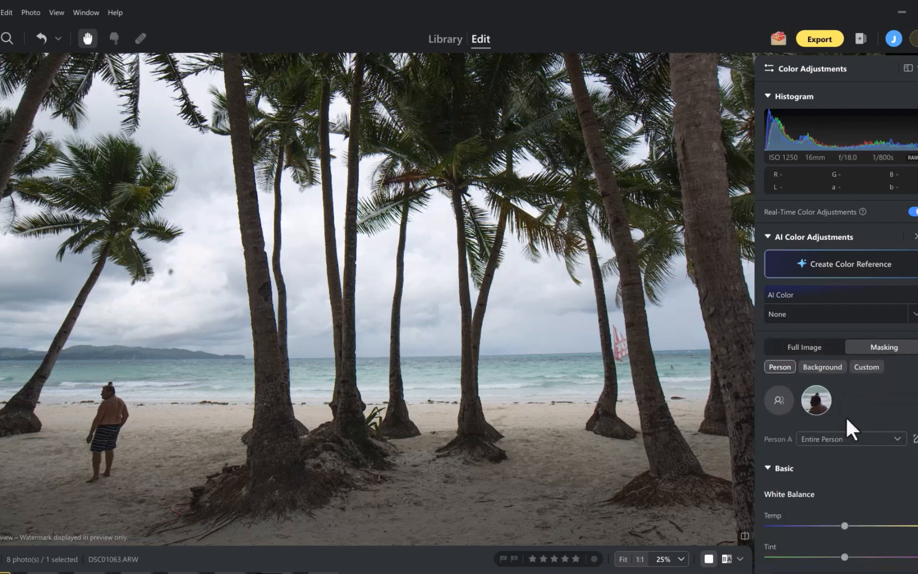
{"action": "left_click", "coordinate": [821, 367]}
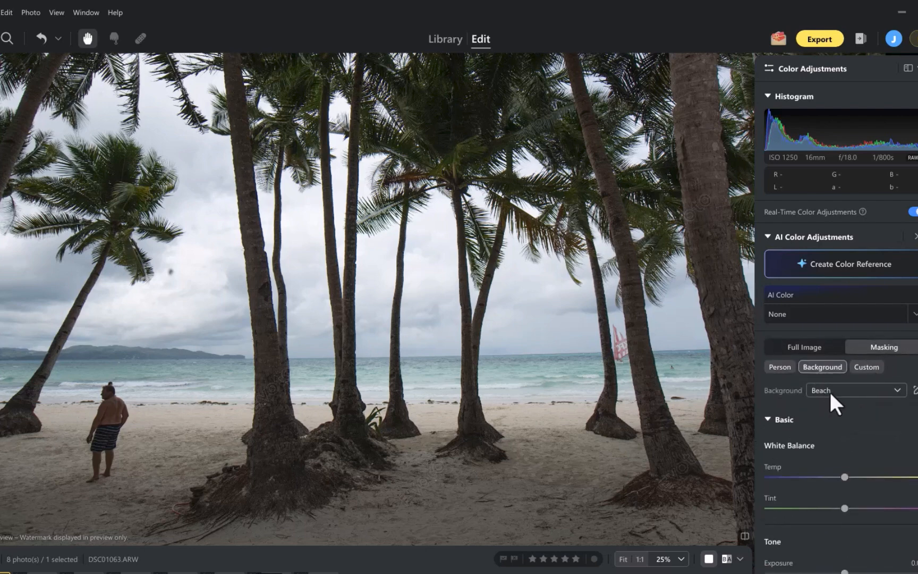
{"action": "left_click", "coordinate": [854, 390]}
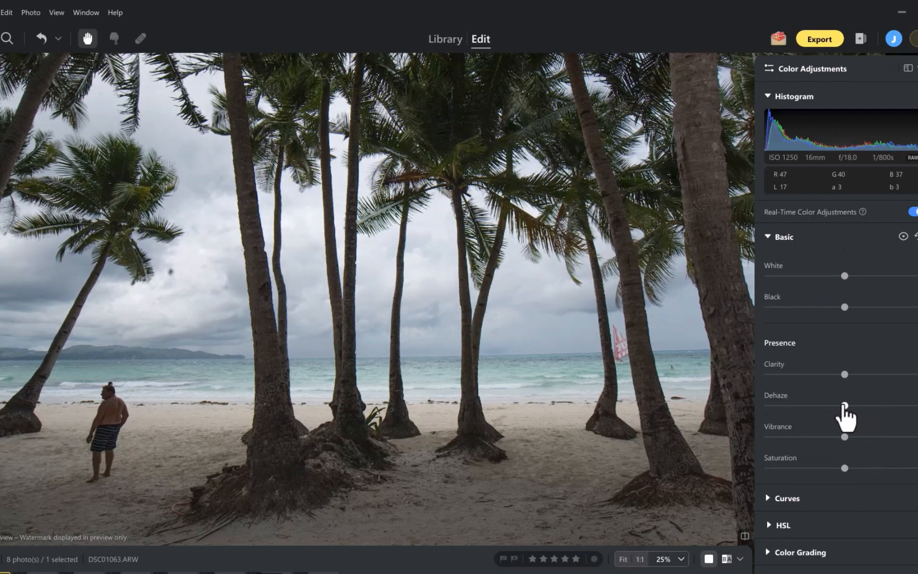
Step: Push the Dehaze slider up in three increments to darken the stormy clouds
{"action": "left_click_drag", "start_coordinate": [845, 405], "coordinate": [877, 405]}
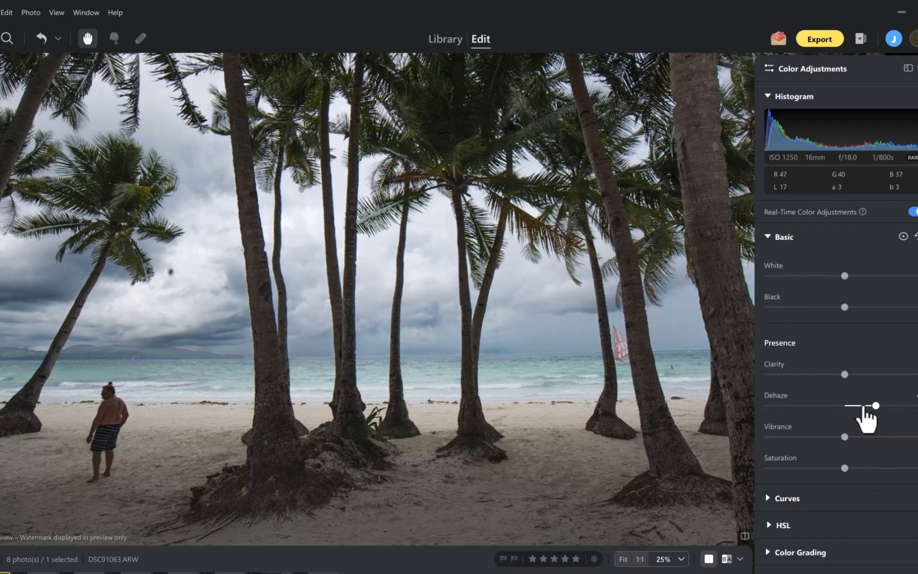
{"action": "left_click_drag", "start_coordinate": [876, 406], "coordinate": [890, 406]}
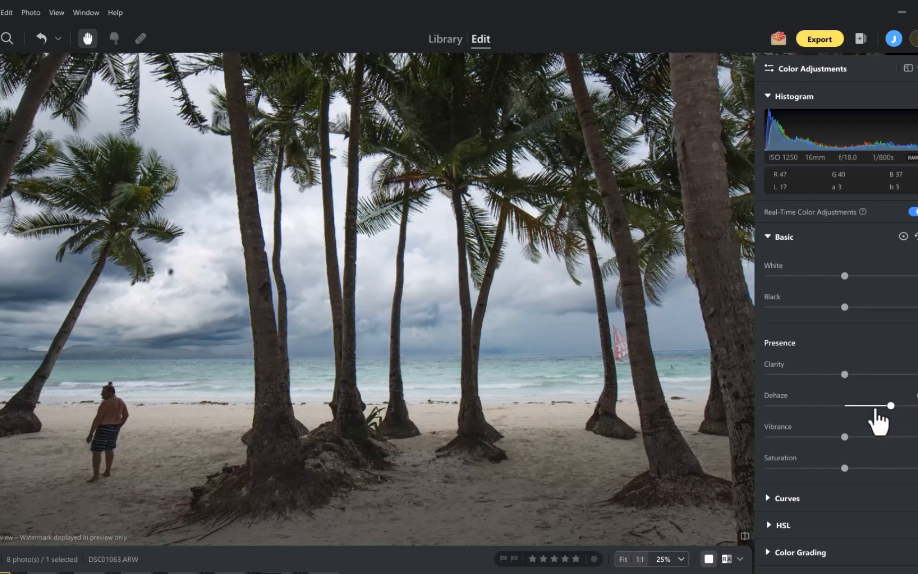
{"action": "left_click_drag", "start_coordinate": [891, 405], "coordinate": [913, 405]}
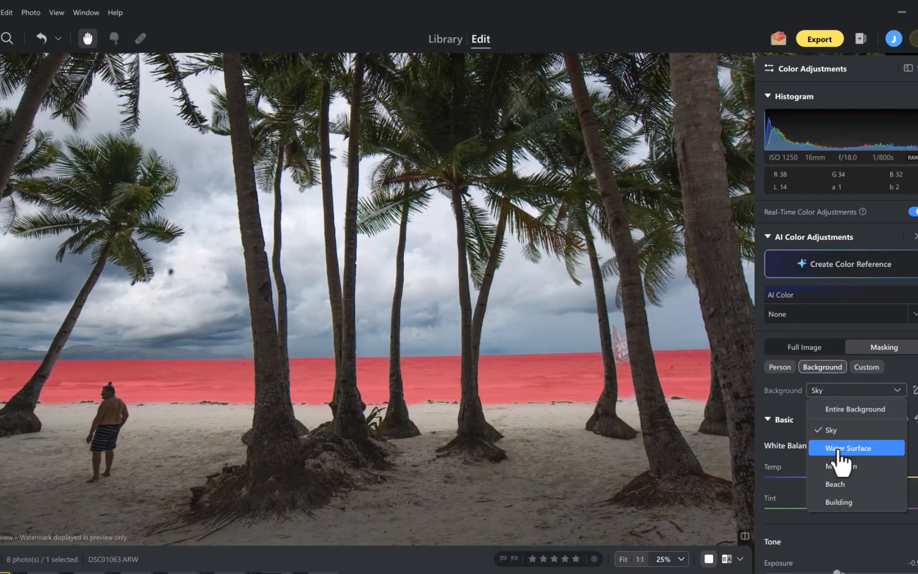
Step: Preview Water Surface, then set the background mask area to Beach
{"action": "left_click", "coordinate": [835, 483]}
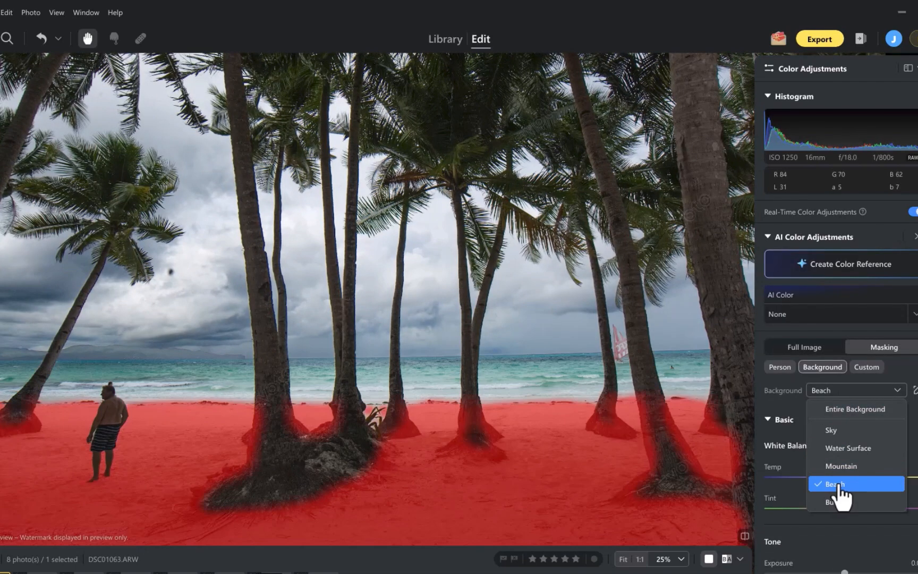
{"action": "left_click", "coordinate": [779, 367]}
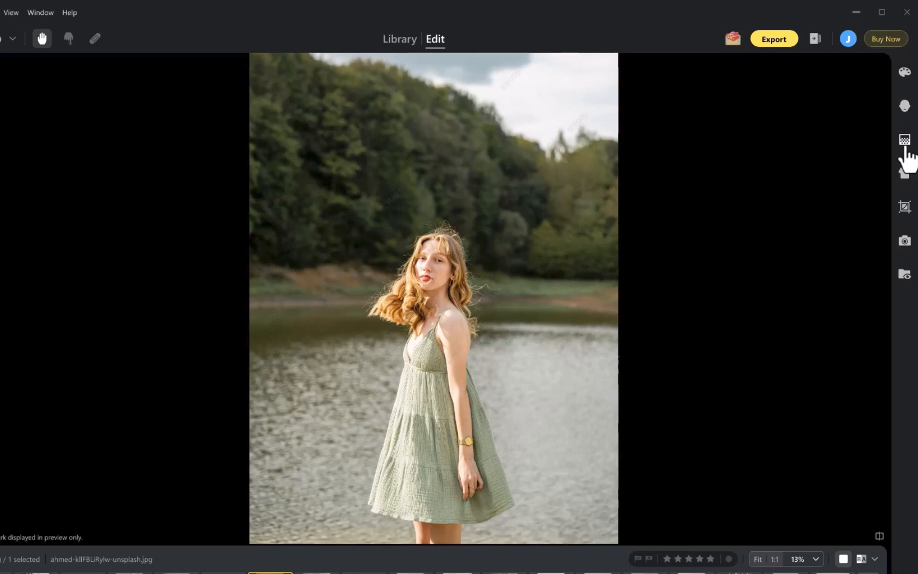
Step: Apply the plain White backdrop from B&W in the Backdrop Changer
{"action": "left_click", "coordinate": [903, 139]}
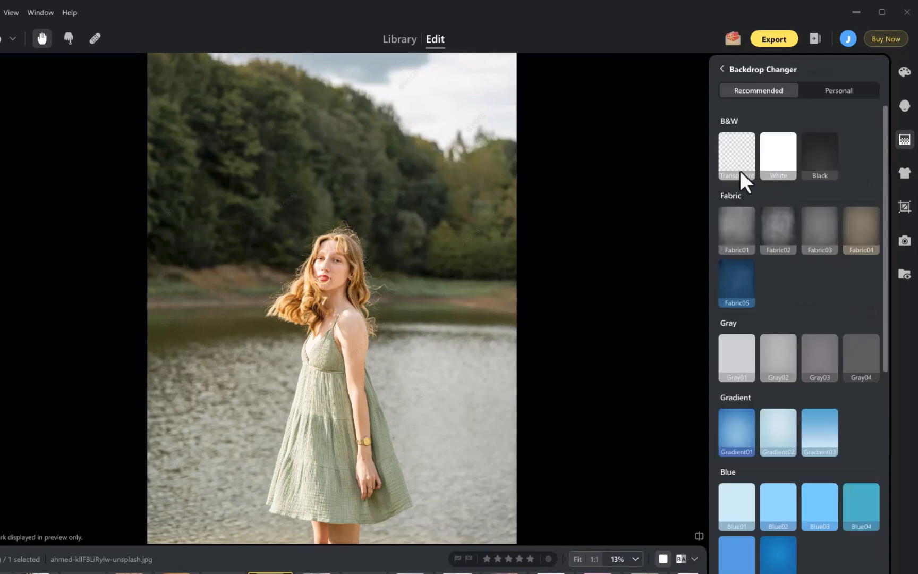
{"action": "left_click", "coordinate": [778, 154]}
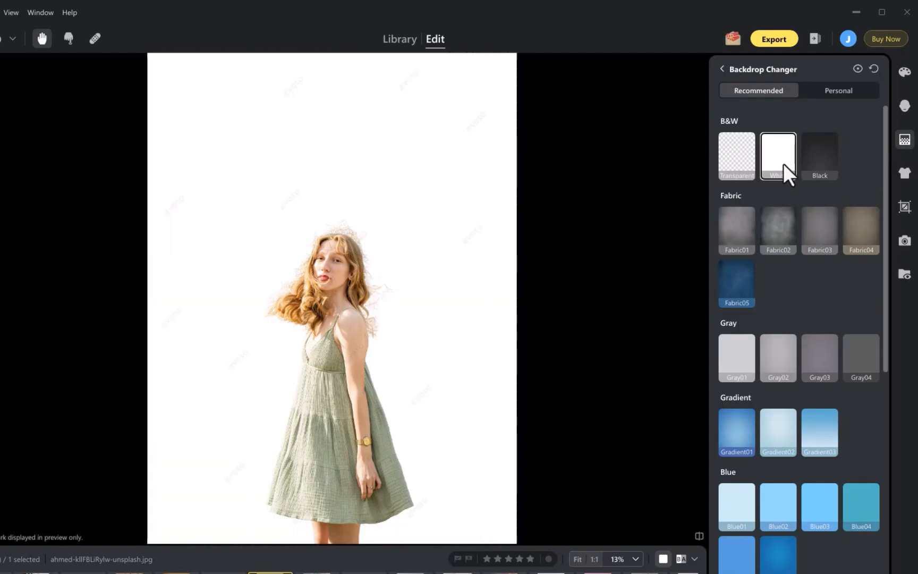
{"action": "left_click", "coordinate": [736, 229]}
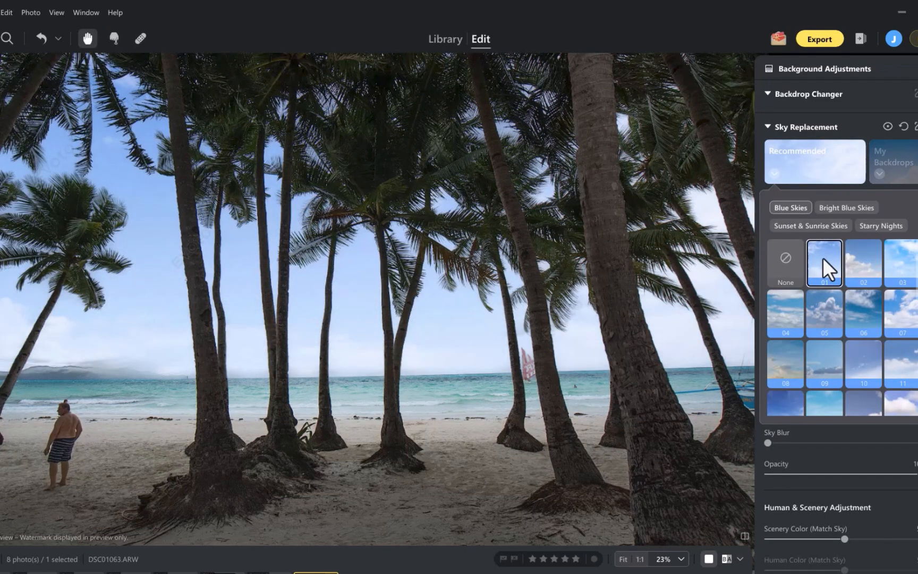
Step: Try cloudy, hazy and pastel pink blue-sky replacements on the beach photo
{"action": "left_click", "coordinate": [823, 313]}
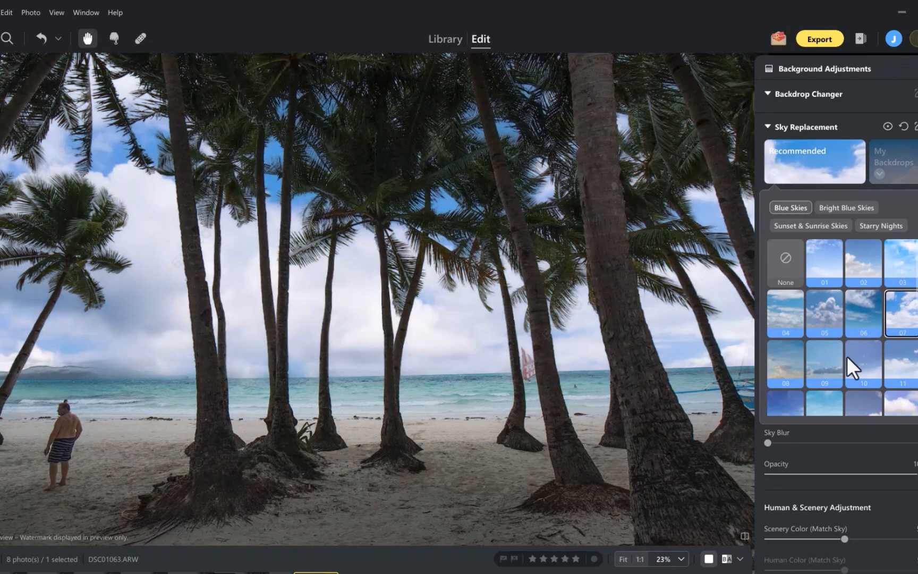
{"action": "left_click", "coordinate": [823, 362]}
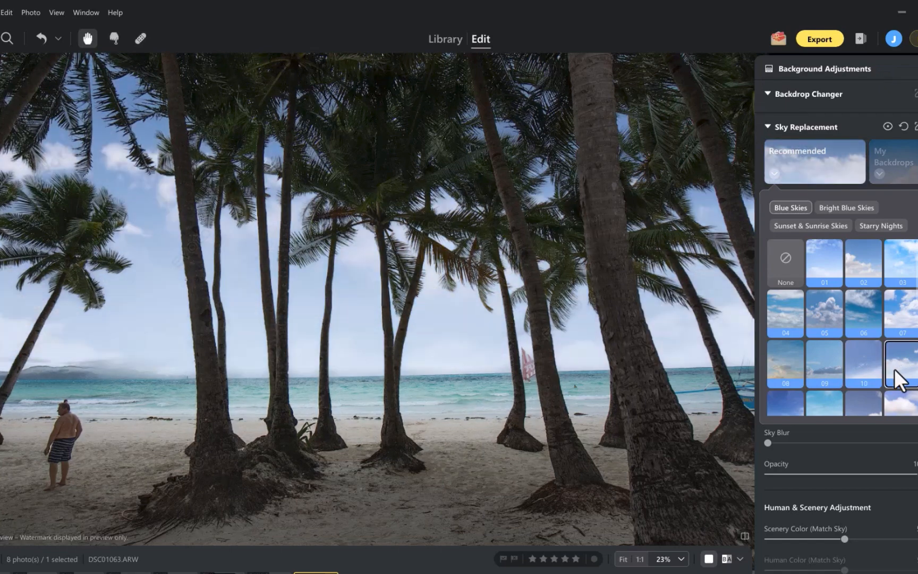
{"action": "left_click", "coordinate": [824, 402]}
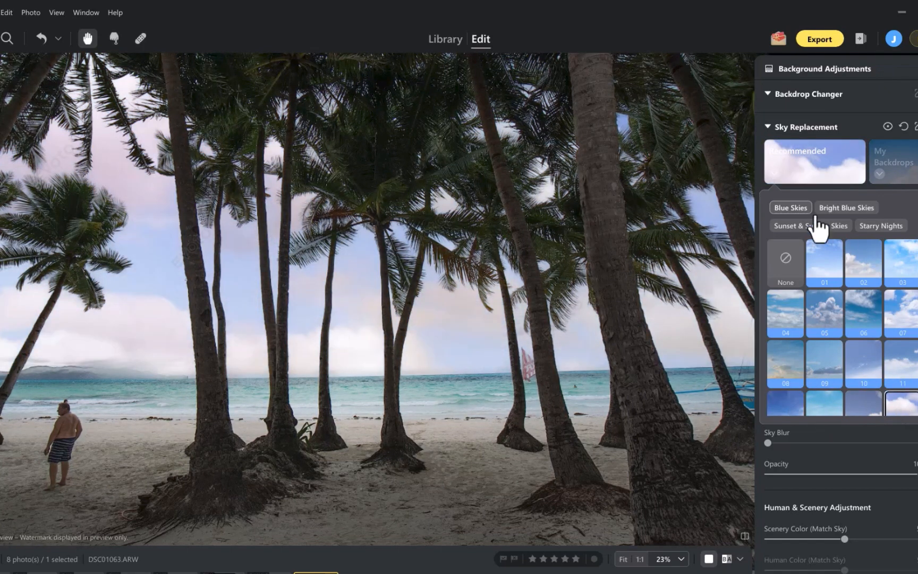
Step: Compare pink, golden and orange Sunset & Sunrise skies, settling on cloudy dusk sky 10
{"action": "left_click", "coordinate": [824, 262]}
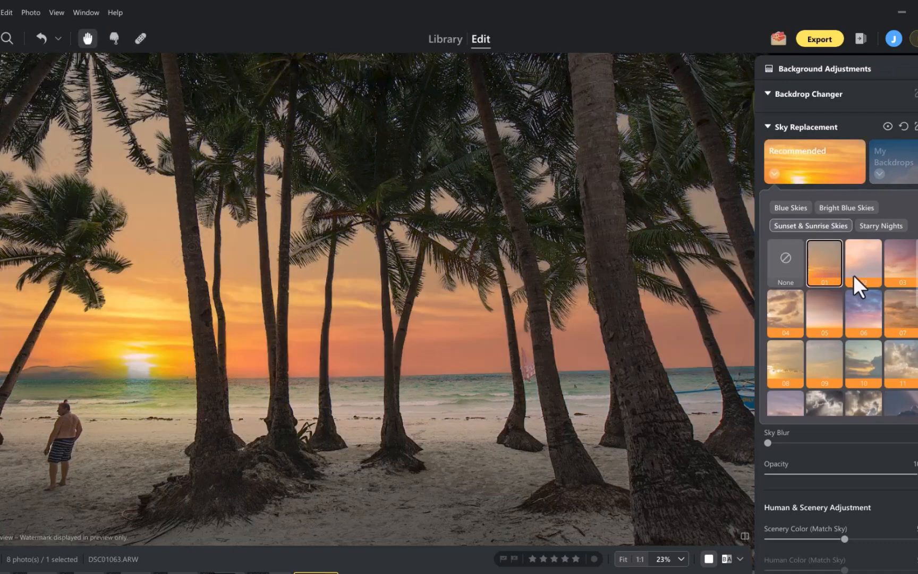
{"action": "left_click", "coordinate": [899, 262]}
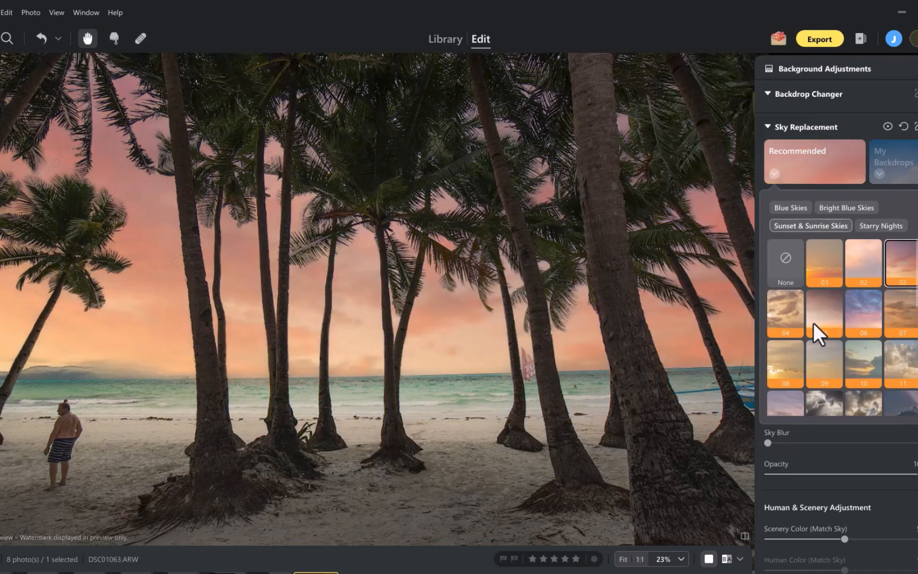
{"action": "left_click", "coordinate": [823, 313]}
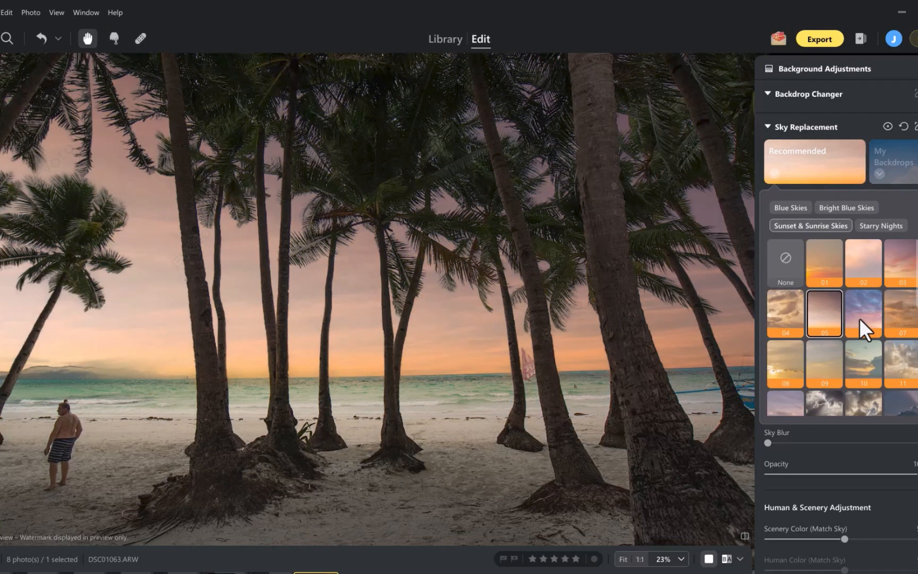
{"action": "left_click", "coordinate": [785, 363]}
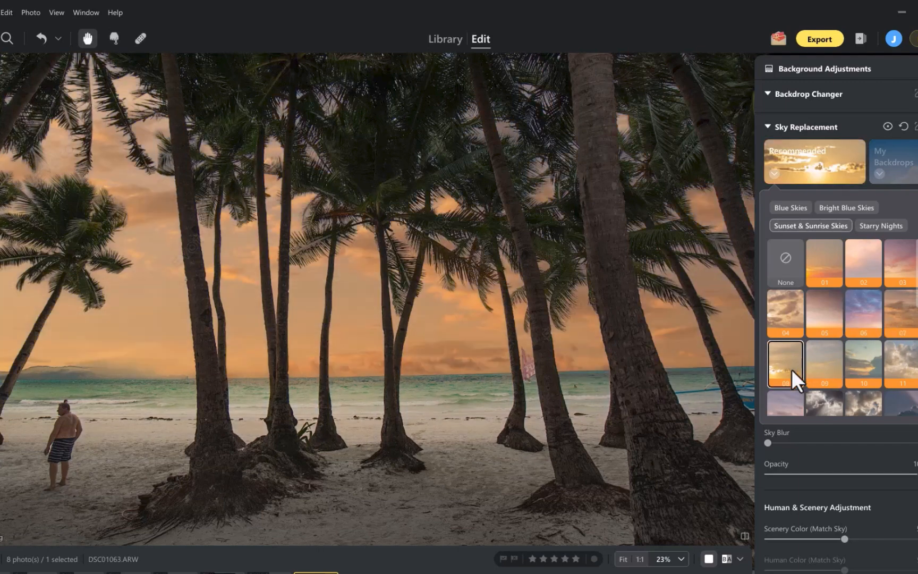
{"action": "left_click", "coordinate": [862, 363]}
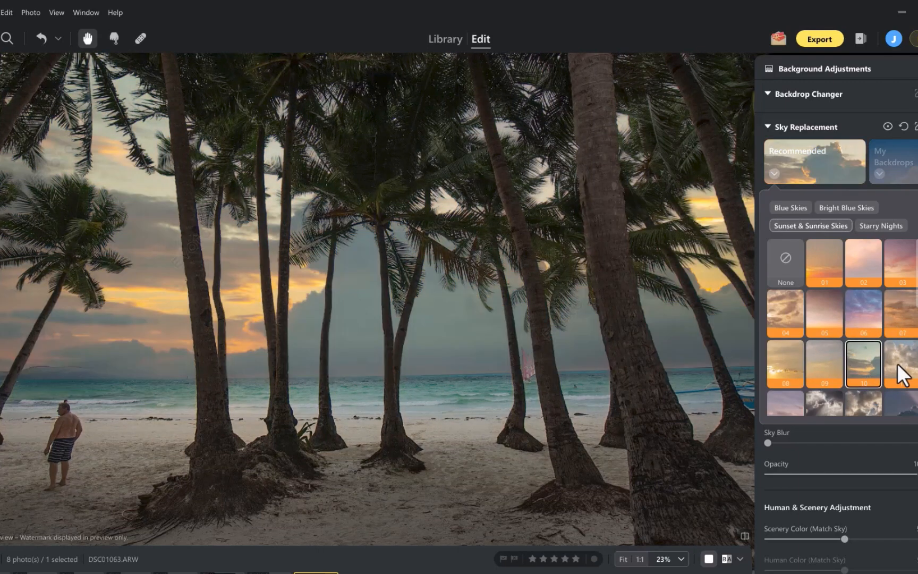
{"action": "left_click", "coordinate": [824, 267]}
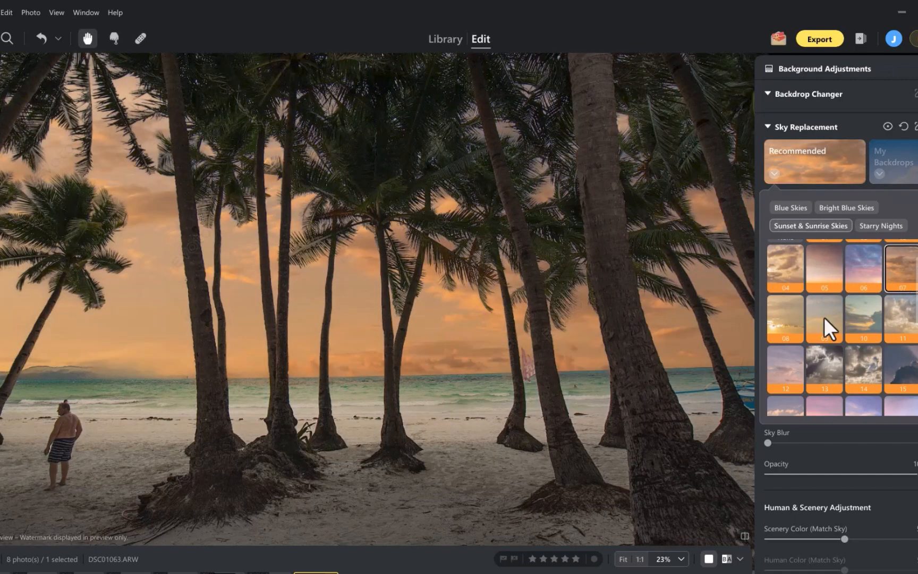
{"action": "left_click", "coordinate": [862, 317]}
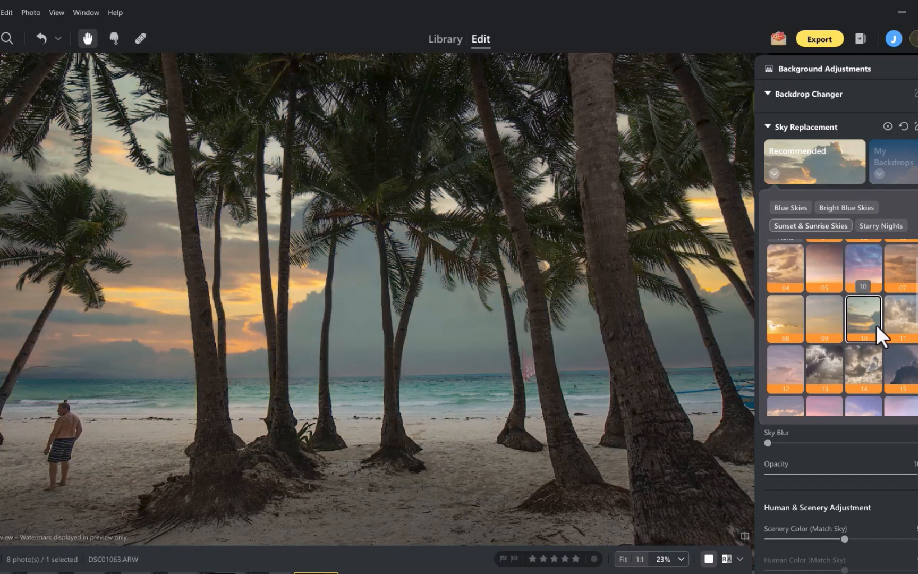
{"action": "left_click", "coordinate": [822, 369]}
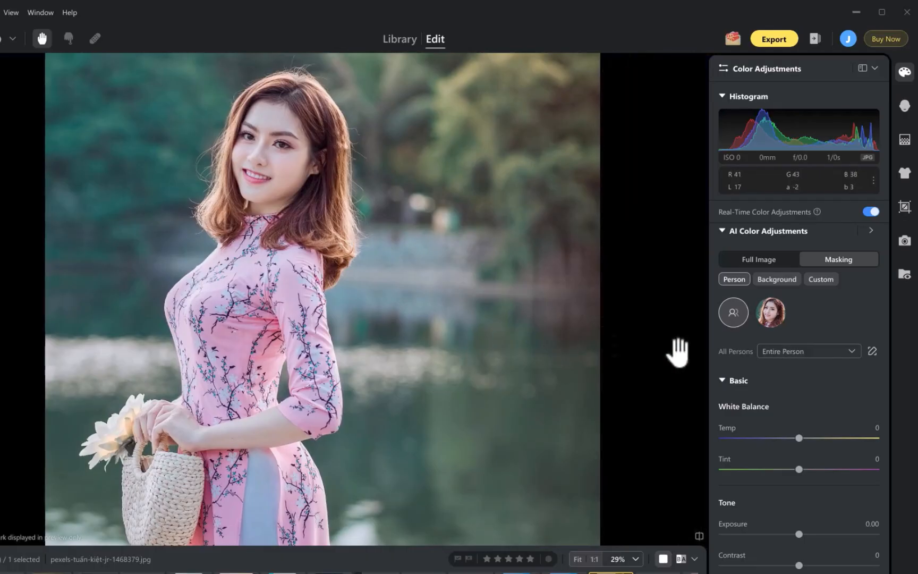
Step: Change the Person mask from Entire Person to Hair
{"action": "left_click", "coordinate": [807, 351]}
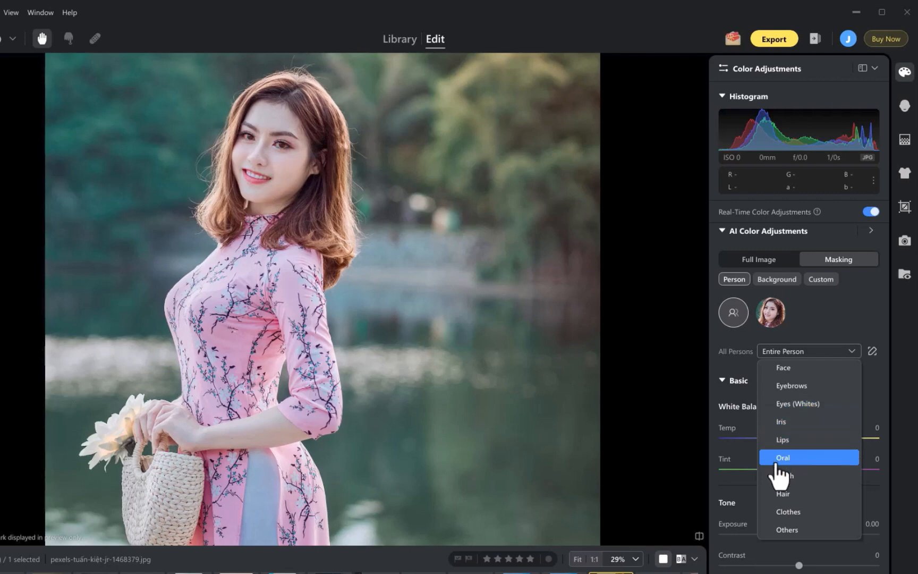
{"action": "left_click", "coordinate": [784, 494]}
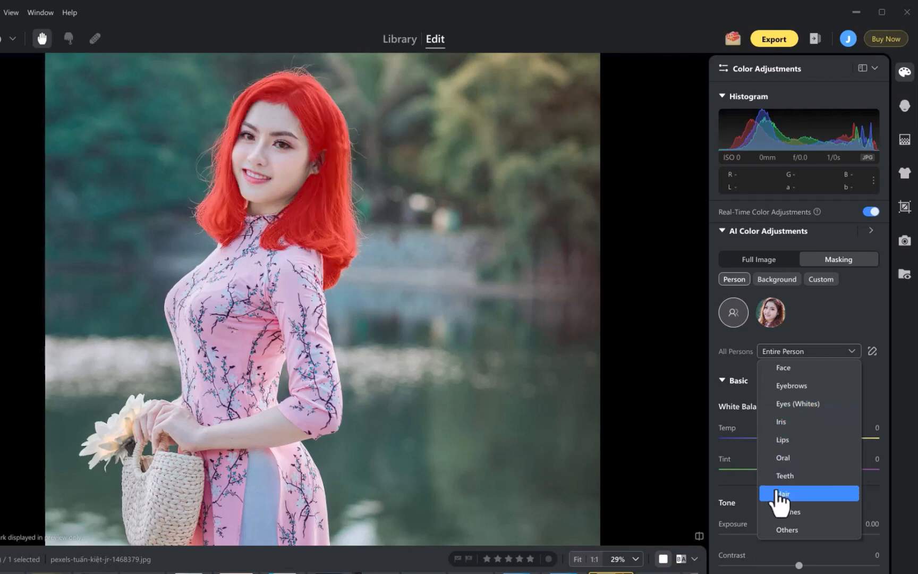
{"action": "left_click", "coordinate": [787, 529]}
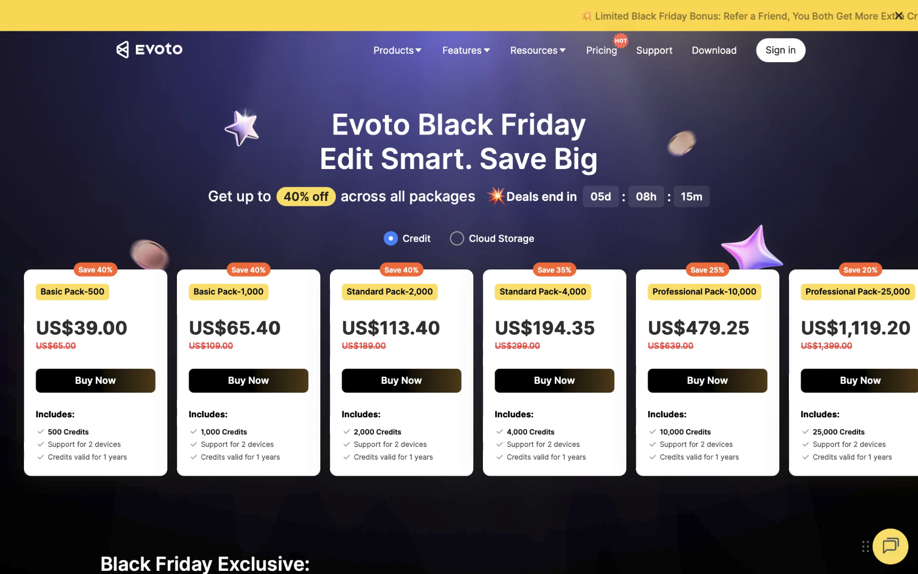
Step: Scroll through the Black Friday credit pack prices on the Pricing page
{"action": "scroll", "scroll_direction": "down", "scroll_amount": 3}
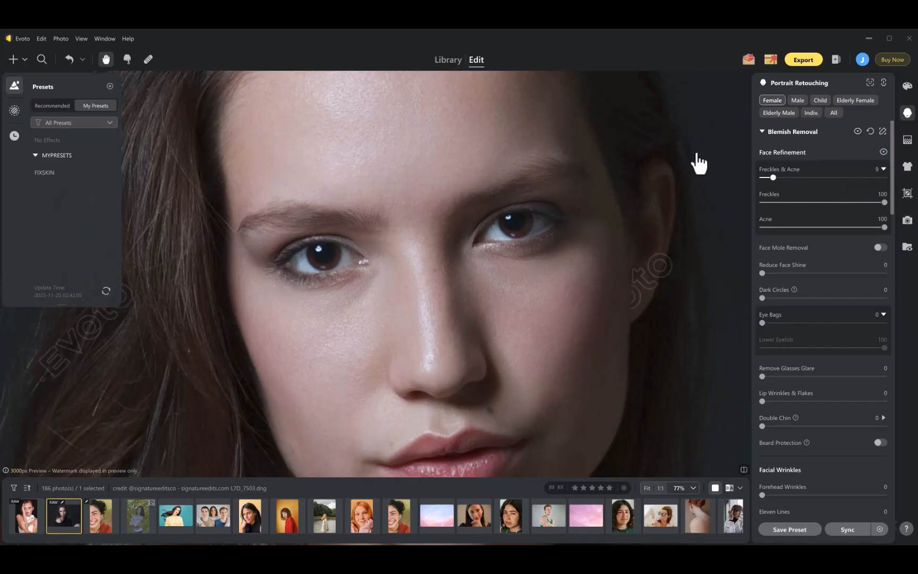
Step: Drag Freckles & Acne and the other Blemish Removal sliders to 100
{"action": "left_click_drag", "start_coordinate": [773, 177], "coordinate": [884, 177]}
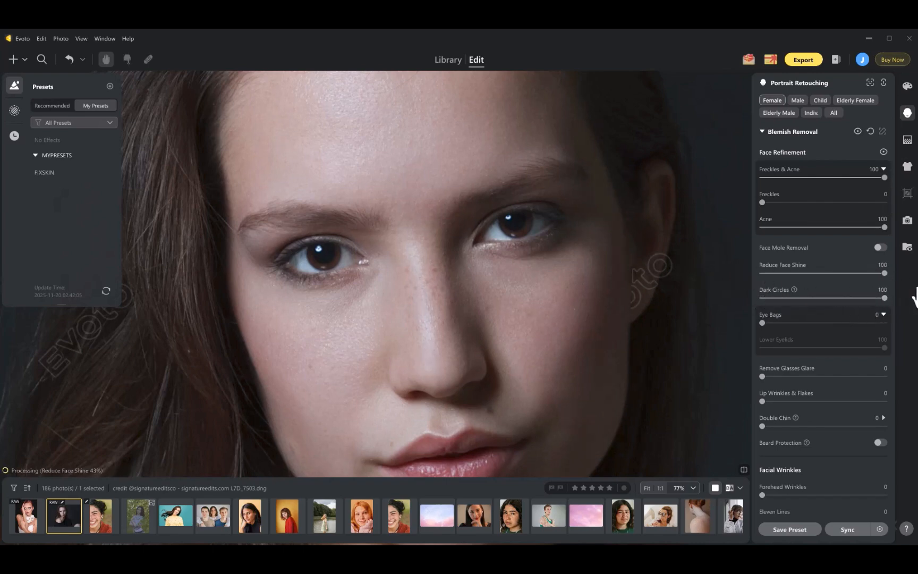
{"action": "left_click_drag", "start_coordinate": [763, 322], "coordinate": [885, 322]}
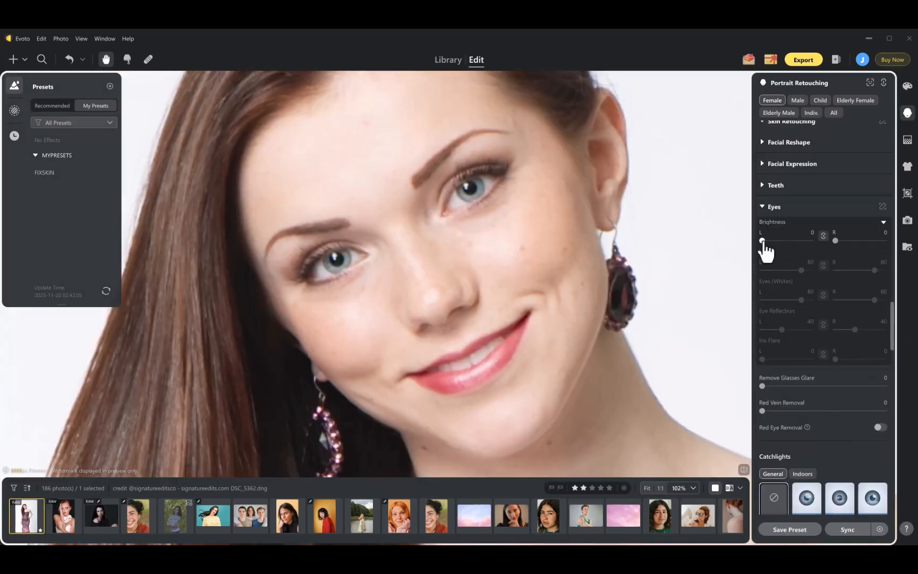
Step: Set eye Brightness to 100 and raise Iris enhancement from 0 to 80
{"action": "left_click_drag", "start_coordinate": [762, 240], "coordinate": [803, 240]}
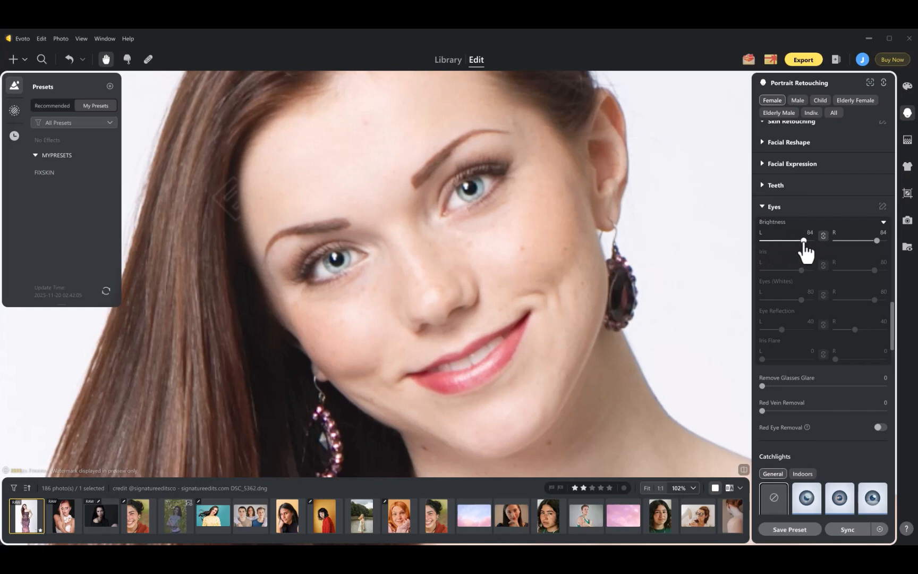
{"action": "left_click_drag", "start_coordinate": [803, 241], "coordinate": [813, 241]}
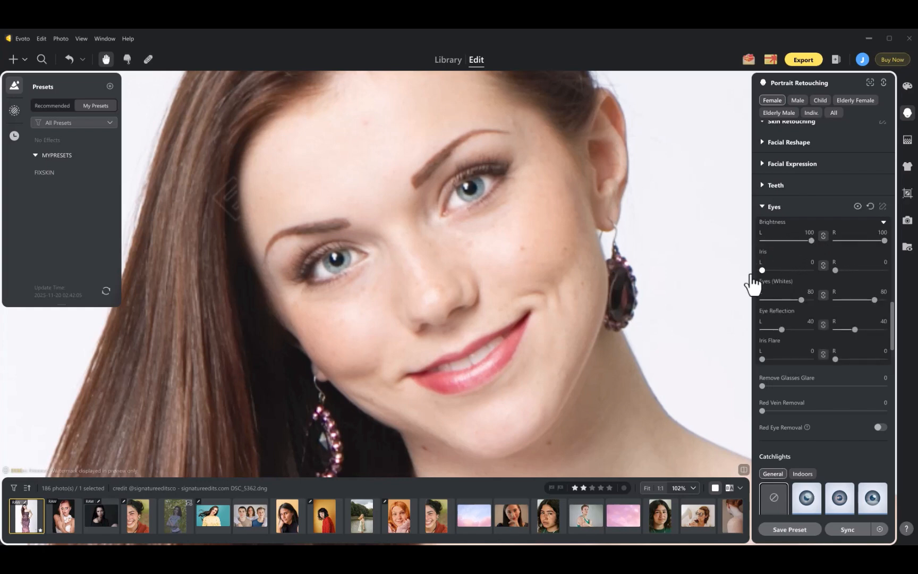
{"action": "left_click_drag", "start_coordinate": [762, 270], "coordinate": [802, 269]}
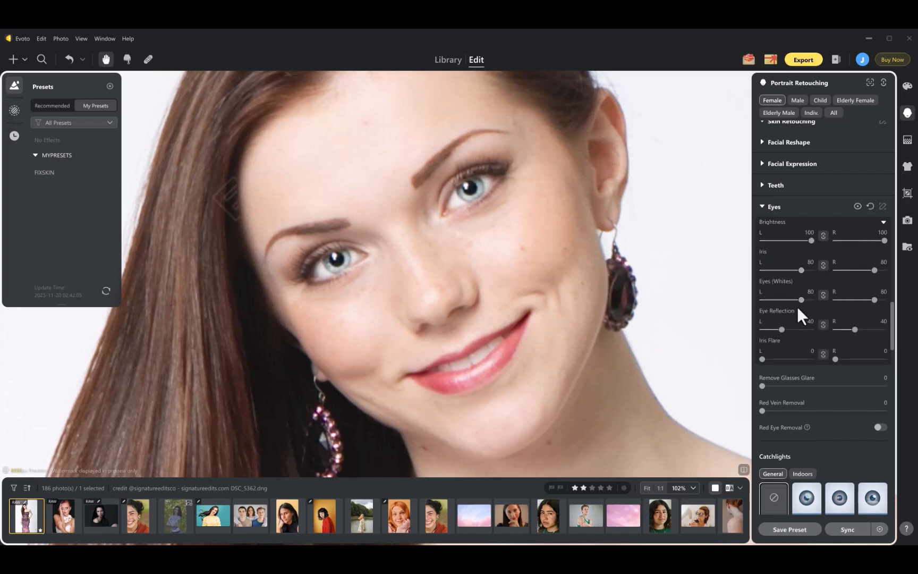
{"action": "left_click_drag", "start_coordinate": [801, 300], "coordinate": [762, 299]}
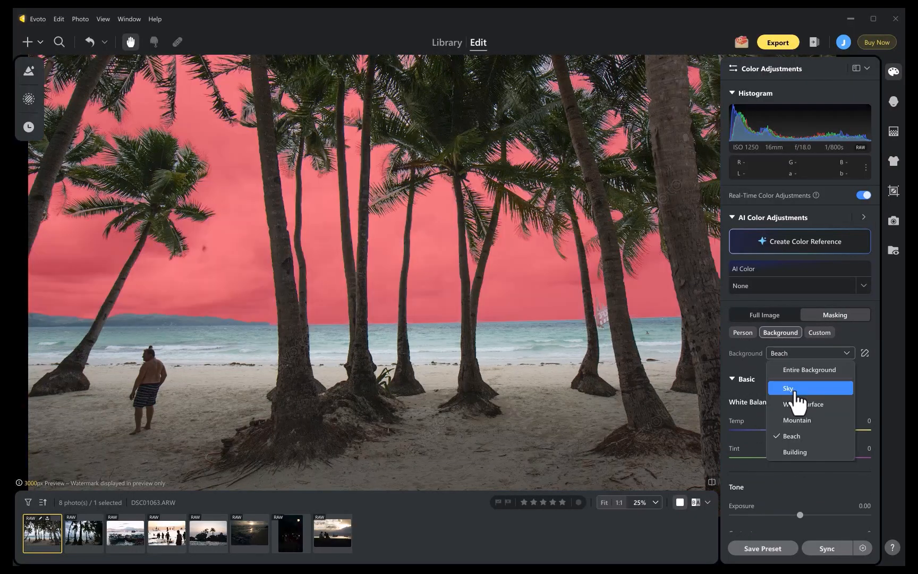
Step: Mask the beach photo's Sky area and apply dehaze in Basic
{"action": "left_click", "coordinate": [787, 388]}
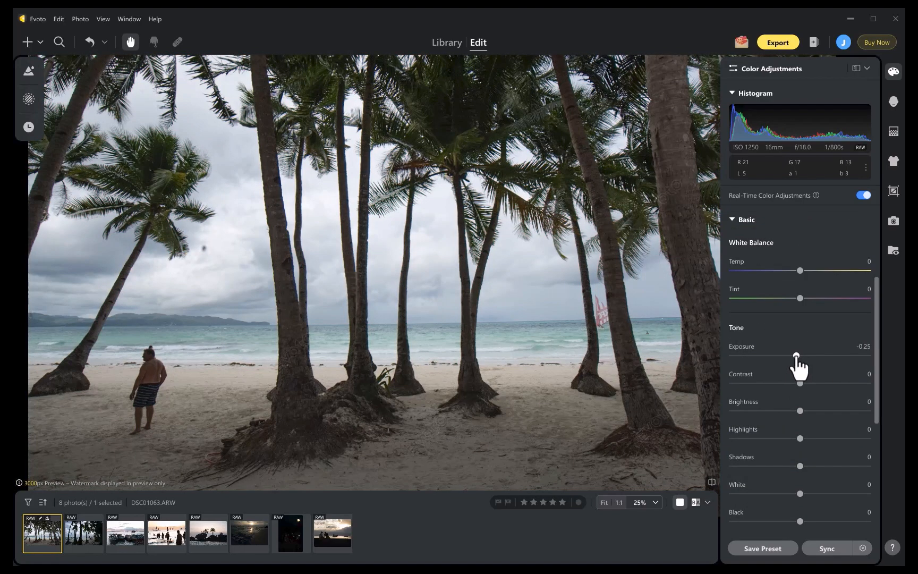
{"action": "scroll", "scroll_direction": "down", "scroll_amount": 3}
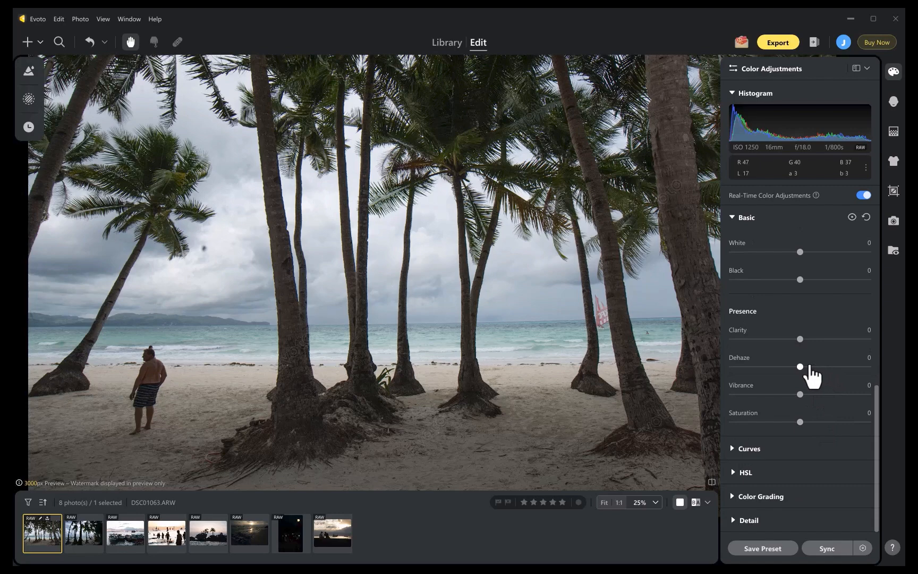
{"action": "left_click_drag", "start_coordinate": [799, 366], "coordinate": [861, 367]}
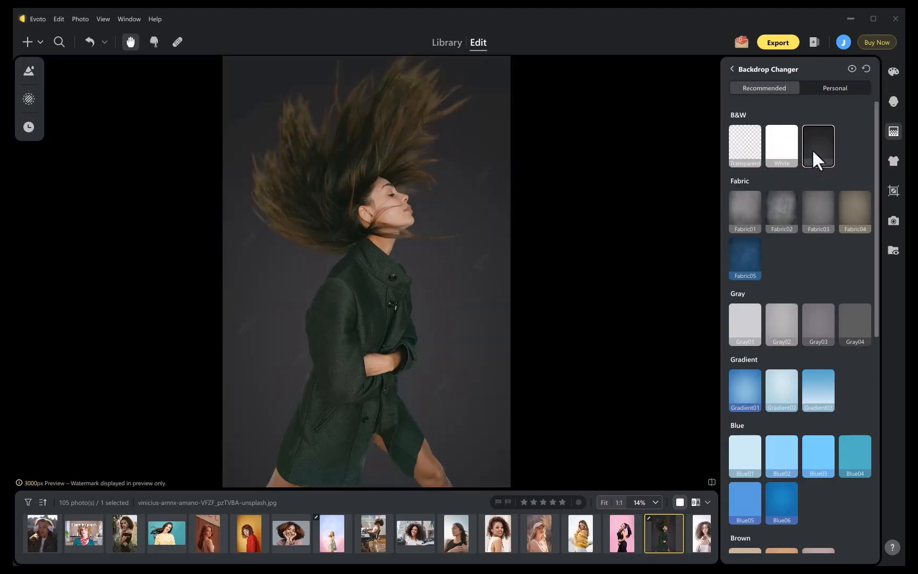
Step: Try the Fabric04 and Gray03 backdrops, settling on Gray04 behind the hair-flip portrait
{"action": "left_click", "coordinate": [855, 212]}
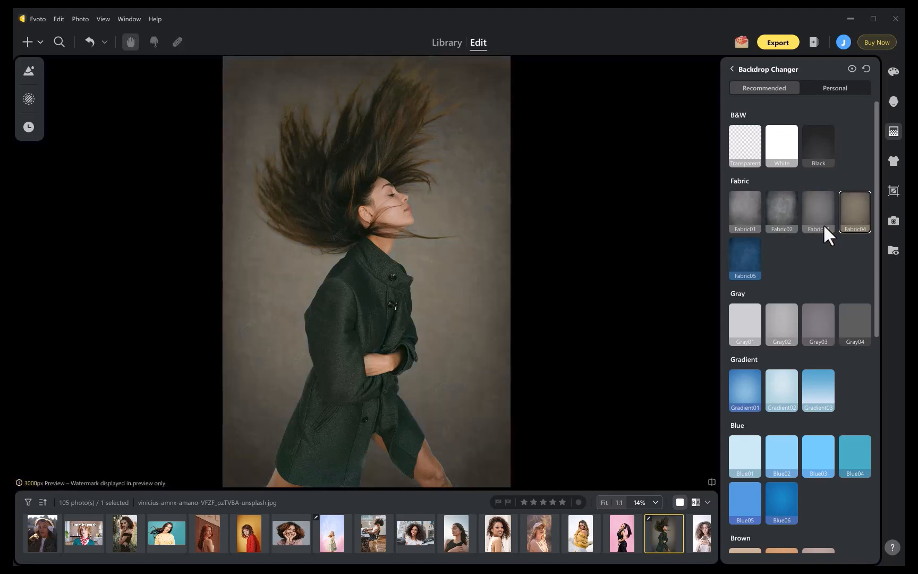
{"action": "left_click", "coordinate": [818, 324]}
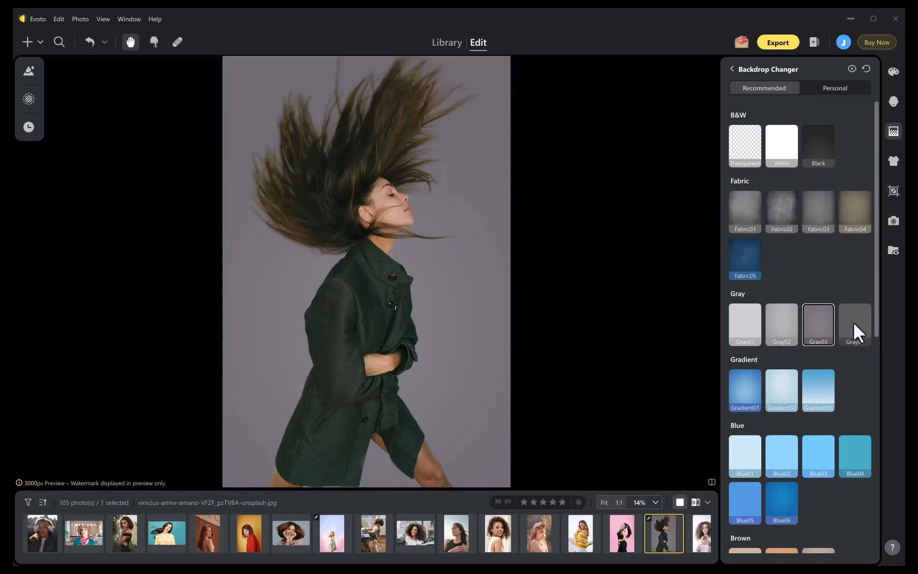
{"action": "left_click", "coordinate": [744, 456]}
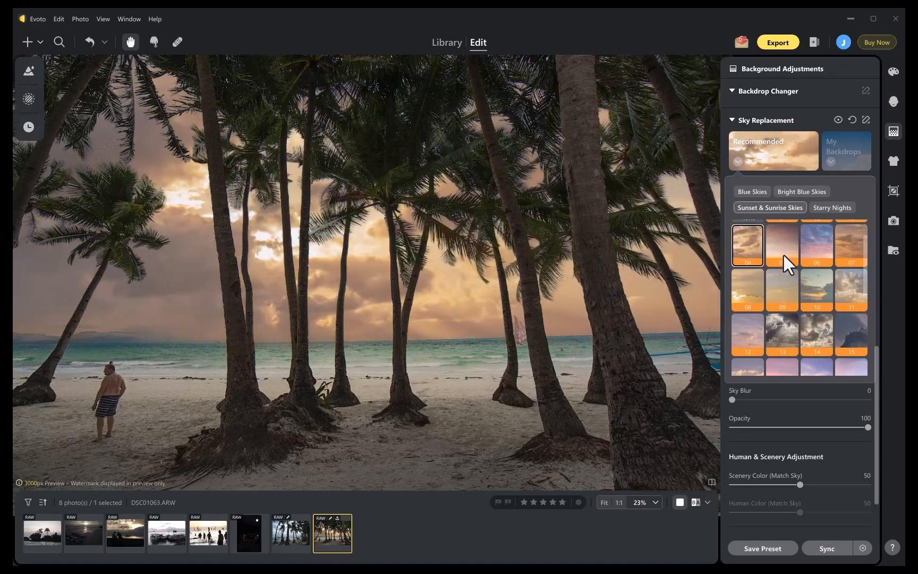
Step: Try sky 08 on the beach photo, then apply dusky storm-cloud sky 16
{"action": "left_click", "coordinate": [747, 290]}
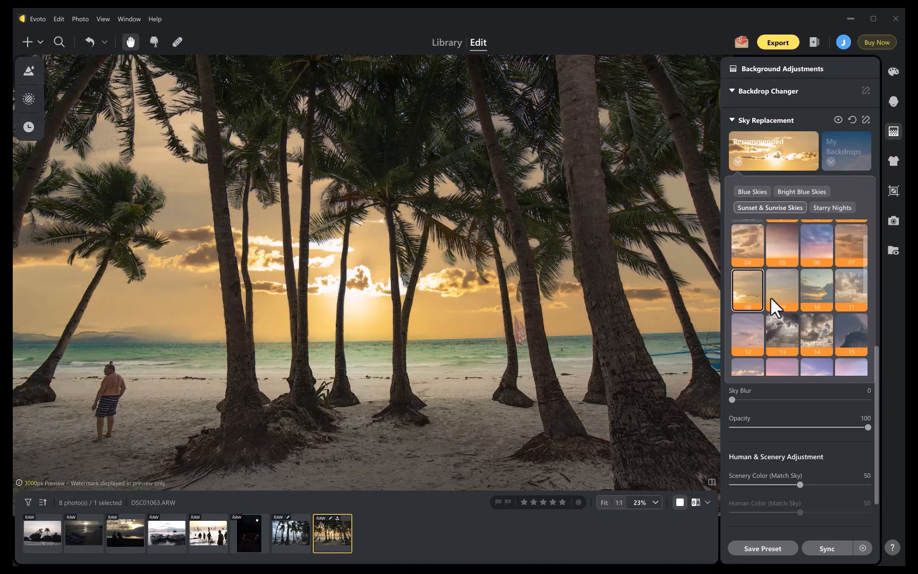
{"action": "left_click", "coordinate": [747, 336]}
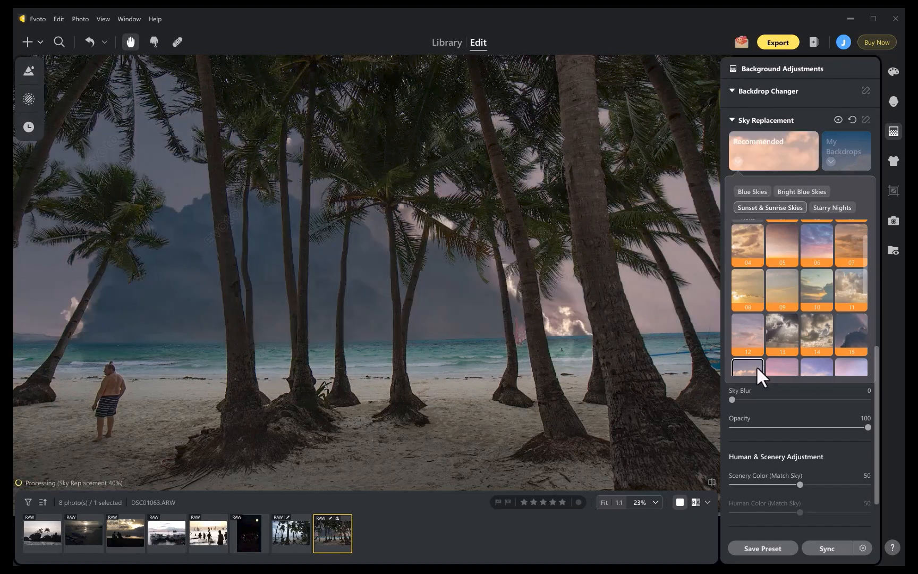
{"action": "left_click", "coordinate": [850, 336]}
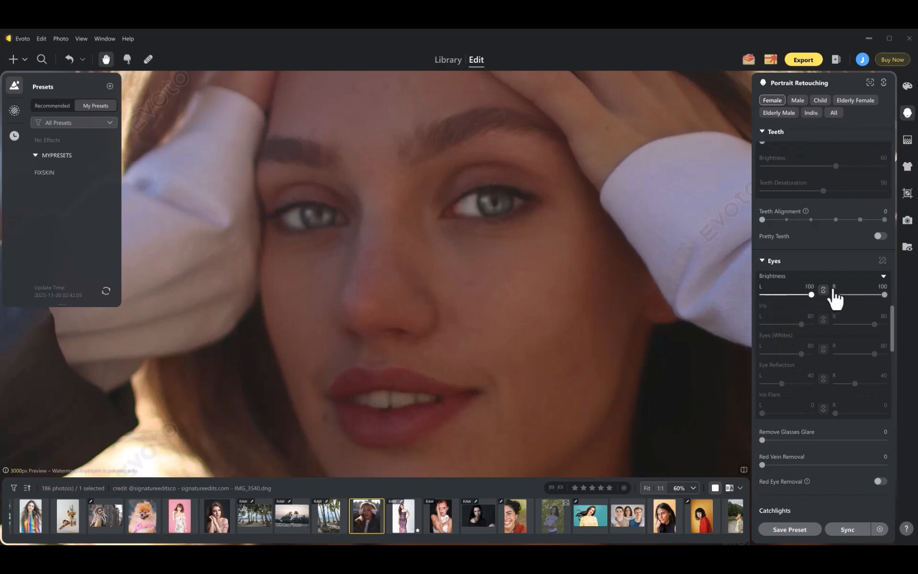
Step: Set Iris enhancement to 100 and Eyes (Whites) to 0, then 68
{"action": "left_click_drag", "start_coordinate": [871, 295], "coordinate": [884, 294]}
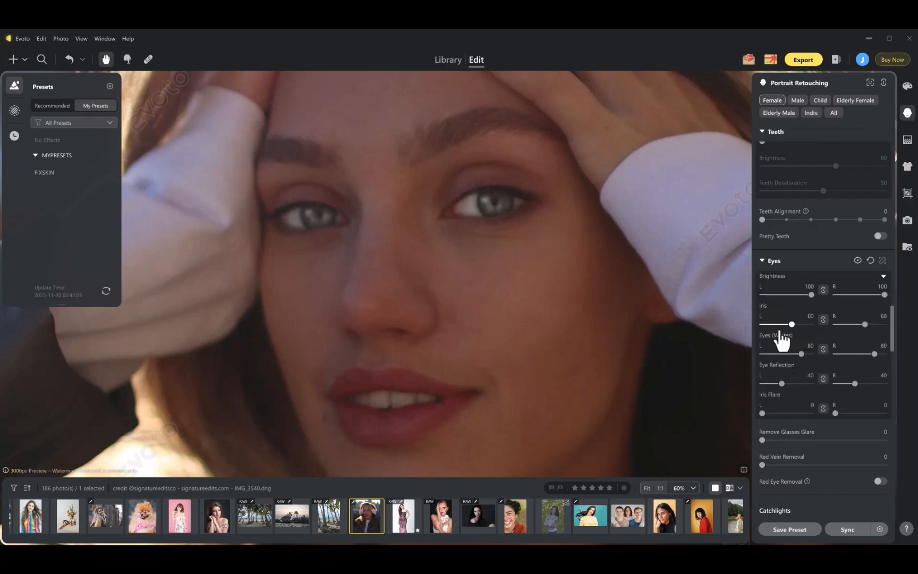
{"action": "left_click_drag", "start_coordinate": [792, 324], "coordinate": [763, 323]}
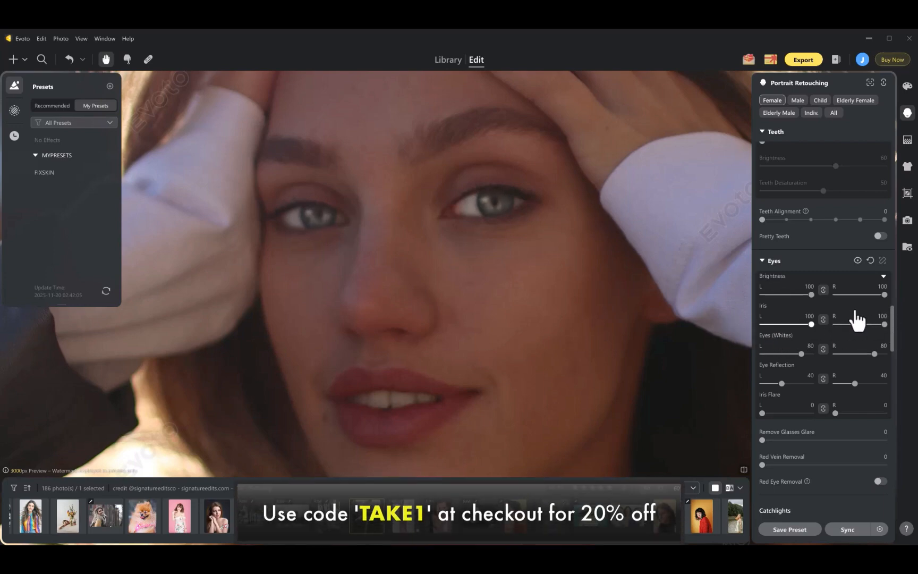
{"action": "left_click_drag", "start_coordinate": [802, 354], "coordinate": [762, 353]}
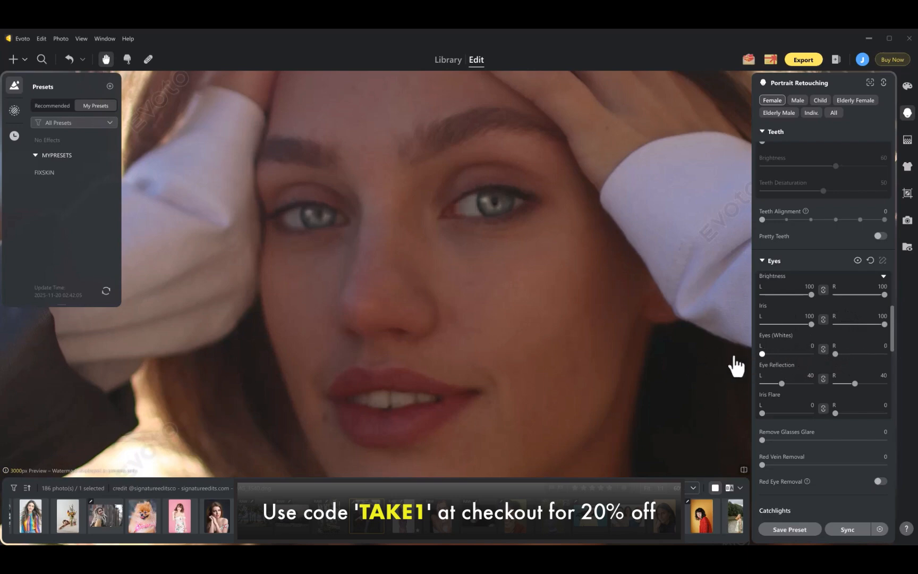
{"action": "left_click_drag", "start_coordinate": [762, 354], "coordinate": [810, 354]}
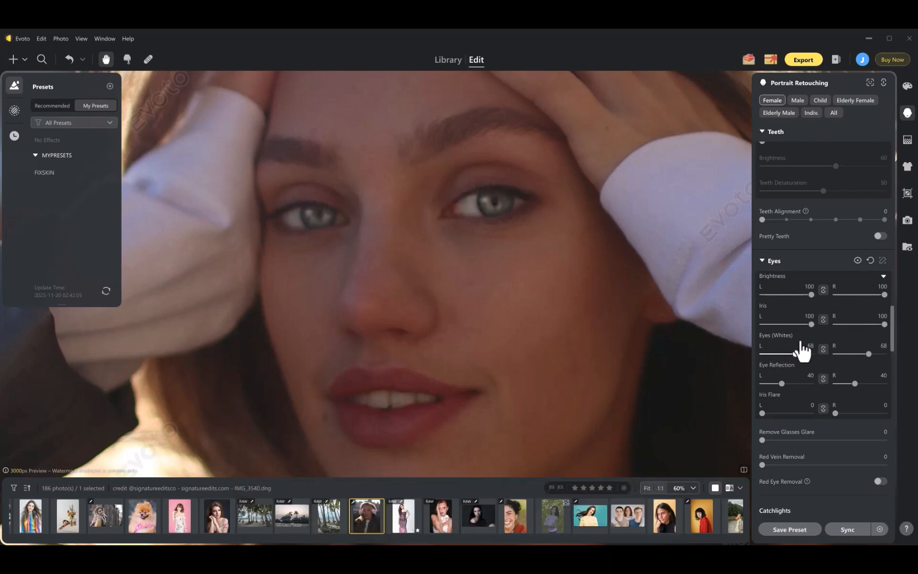